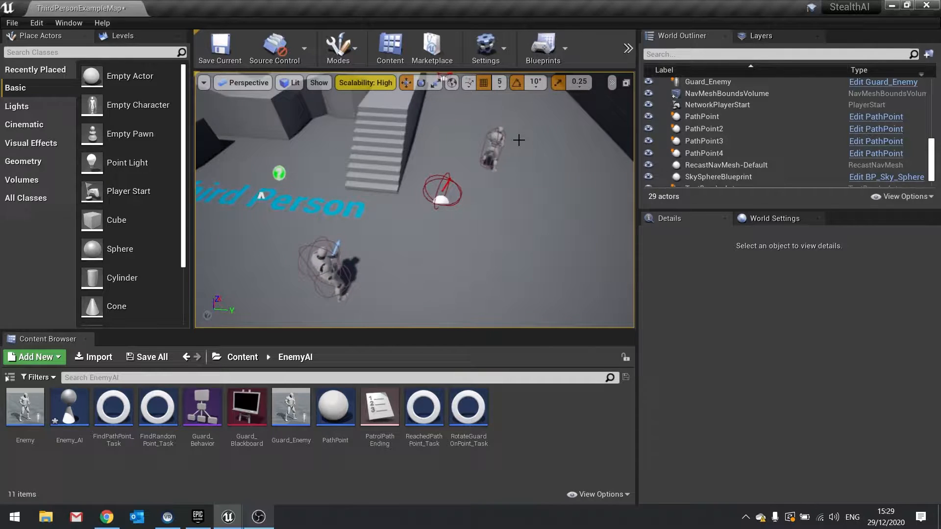
{"action": "mouse_move", "coordinate": [69, 407]}
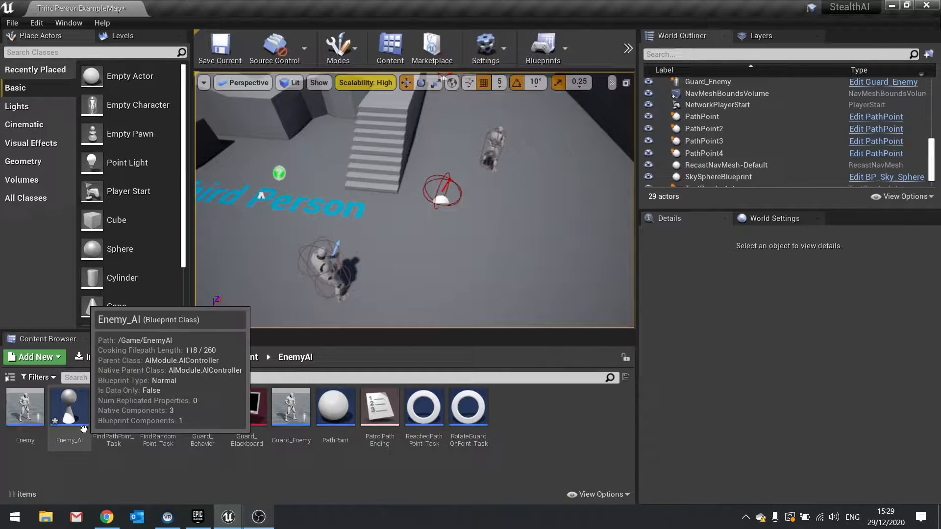
- Open the Enemy_AI controller blueprint from the EnemyAI content folder
{"action": "double_click", "coordinate": [68, 405]}
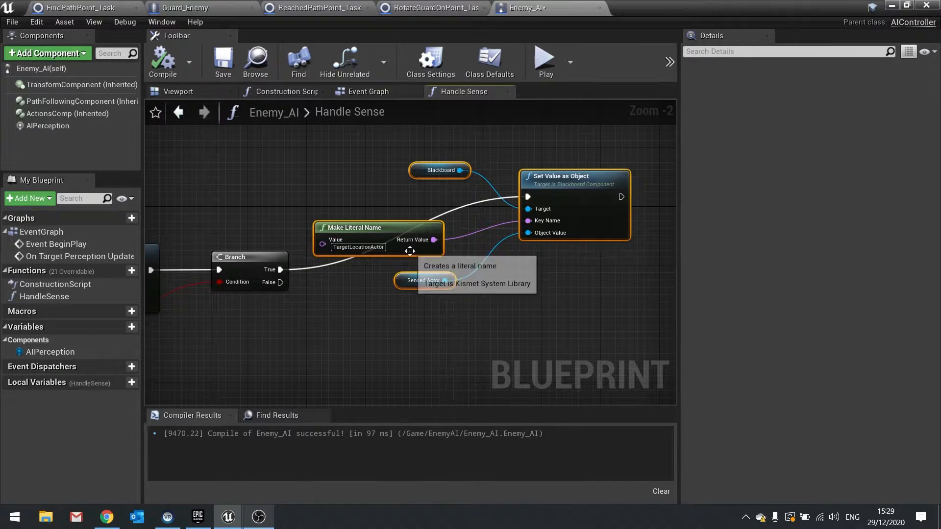
{"action": "mouse_move", "coordinate": [606, 306]}
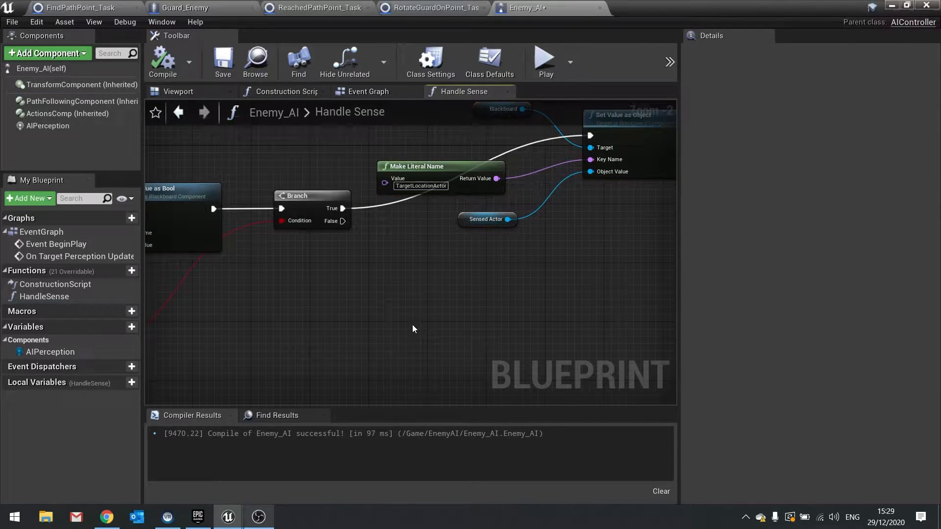
{"action": "mouse_move", "coordinate": [478, 138]}
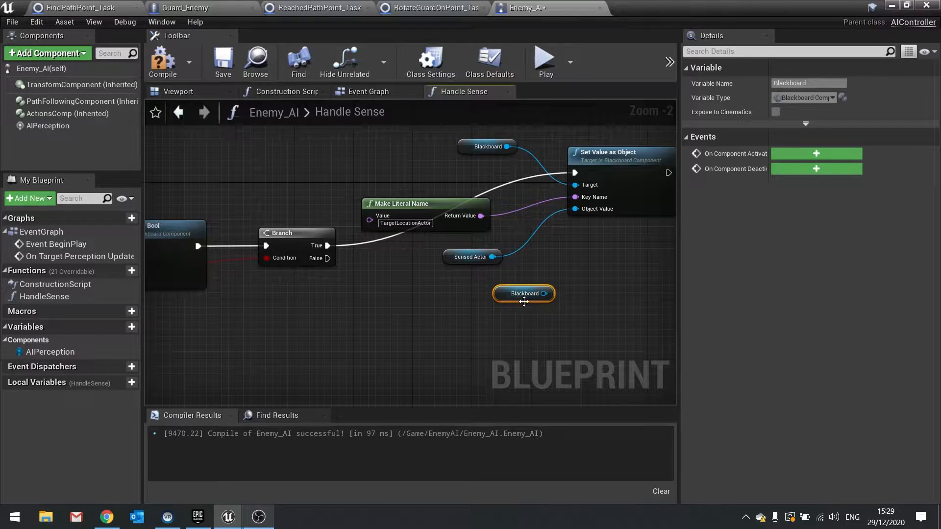
- Add a blackboard reference so the false branch sets TargetLocationVector from the stimulus, then compile Enemy_AI
{"action": "left_click_drag", "start_coordinate": [547, 293], "coordinate": [551, 338]}
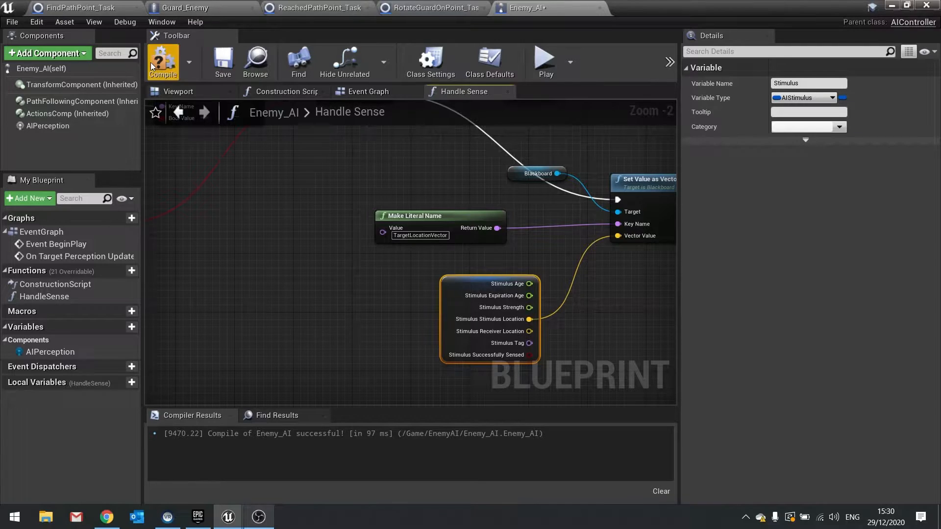
{"action": "left_click", "coordinate": [161, 60]}
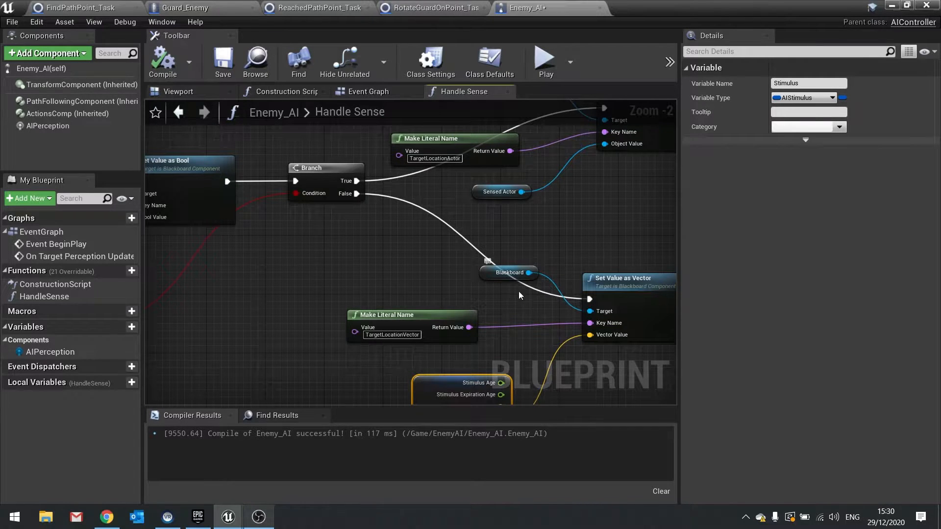
{"action": "mouse_move", "coordinate": [457, 277]}
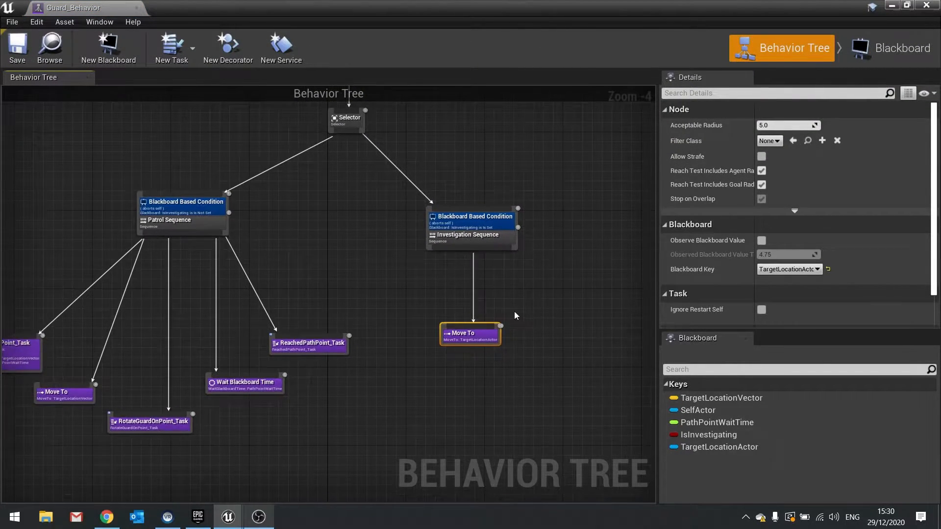
{"action": "mouse_move", "coordinate": [580, 218]}
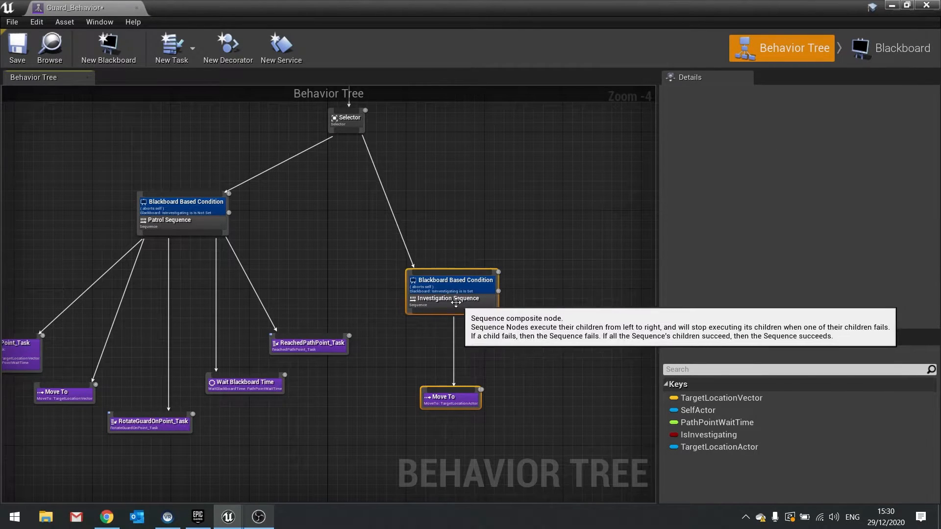
- Arrange the new Move To TargetLocationVector task beside the Investigation Sequence under the root Selector
{"action": "left_click_drag", "start_coordinate": [362, 127], "coordinate": [534, 246]}
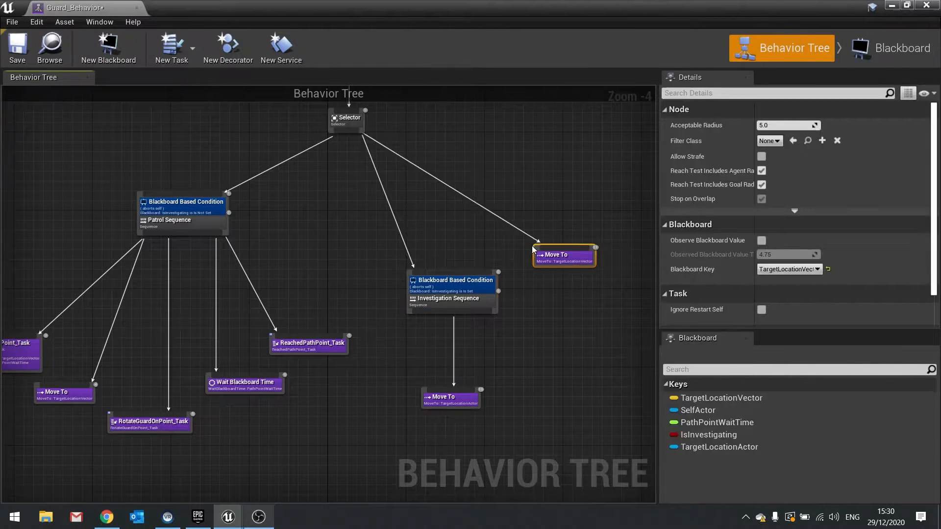
{"action": "left_click_drag", "start_coordinate": [563, 256], "coordinate": [583, 284]}
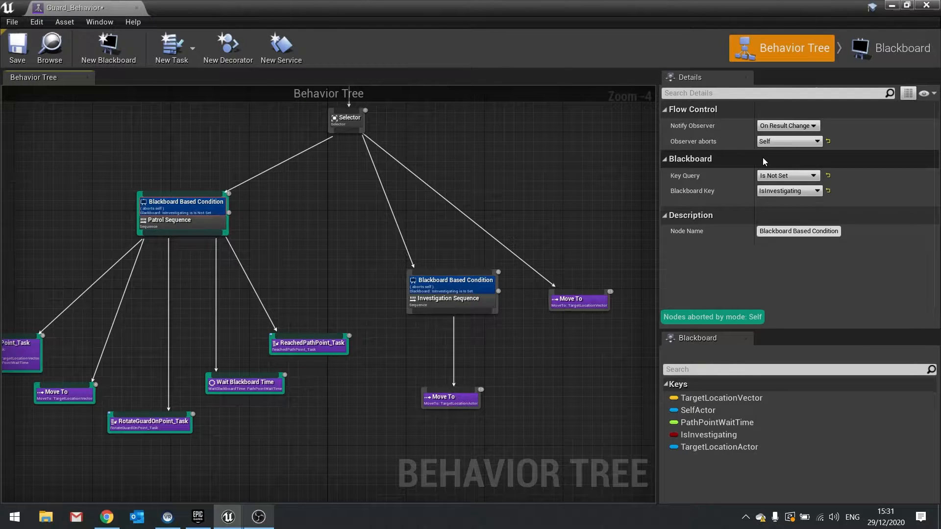
{"action": "left_click", "coordinate": [788, 141]}
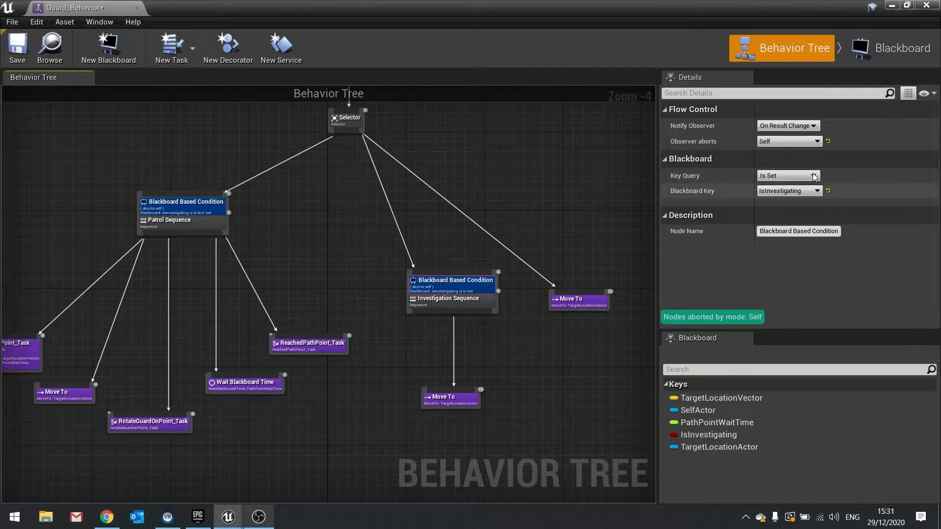
{"action": "mouse_move", "coordinate": [433, 324]}
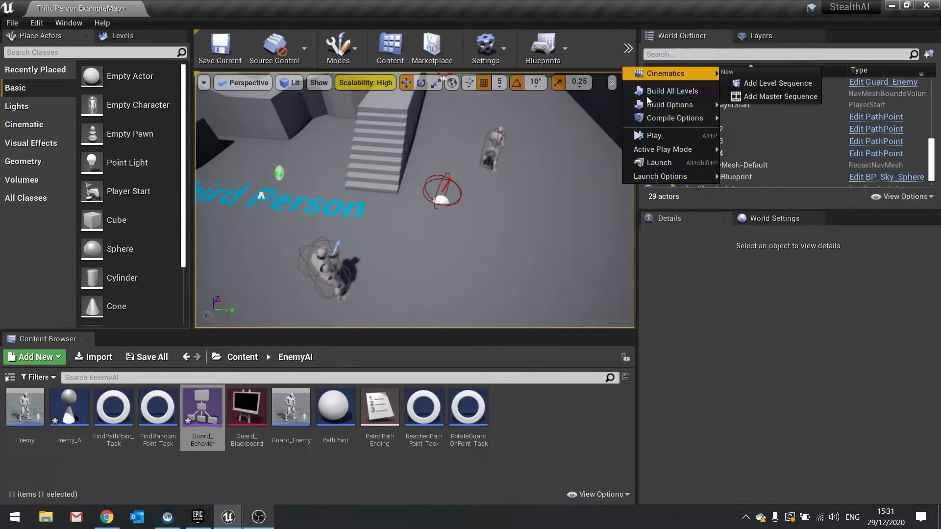
- Reopen the Guard_Behavior behavior tree from the Content Browser
{"action": "left_click", "coordinate": [652, 136]}
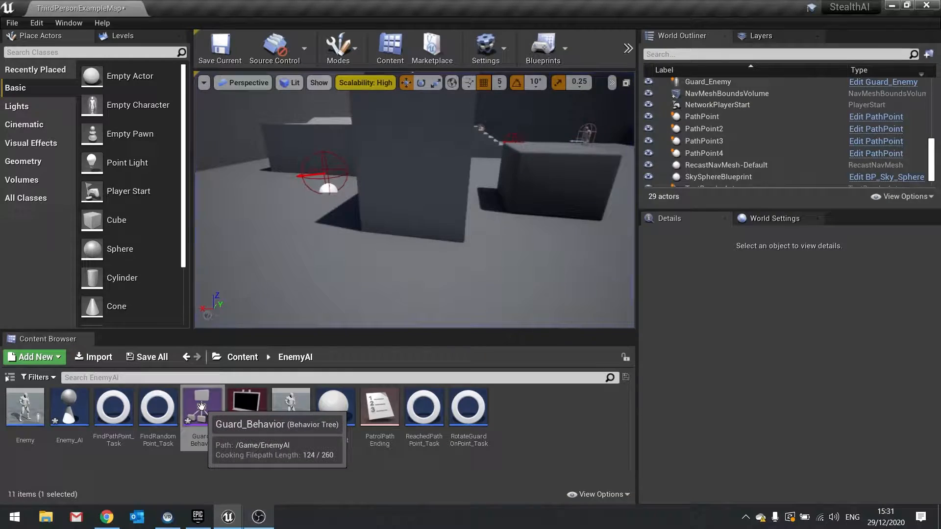
{"action": "double_click", "coordinate": [202, 405]}
{"action": "type", "text": "s"}
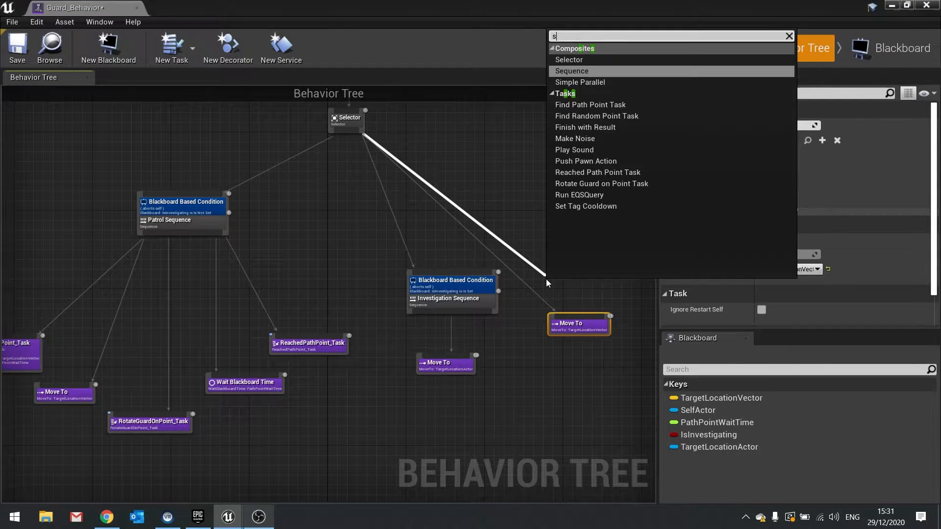
- Create a Sequence with Move To and a 2.0-second Wait, and rename it Last Known Position Sequence
{"action": "left_click", "coordinate": [570, 70]}
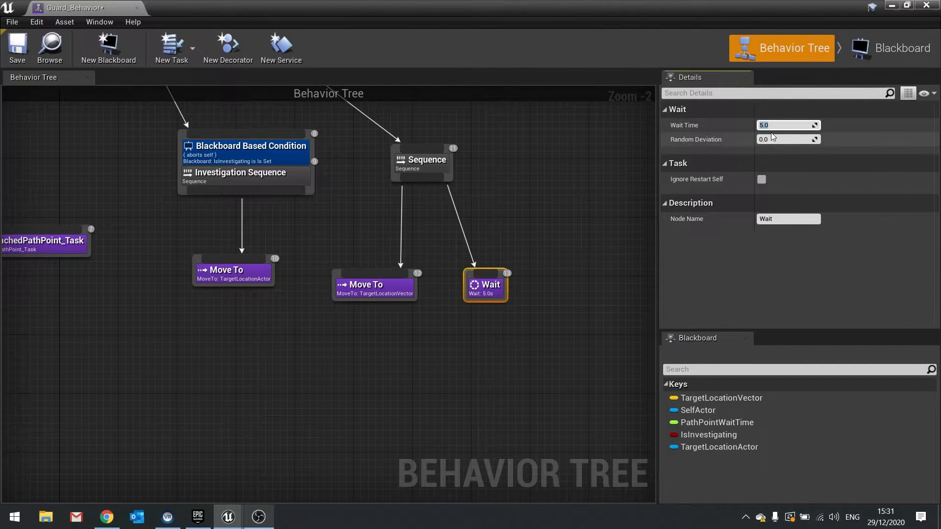
{"action": "type", "text": "2.0"}
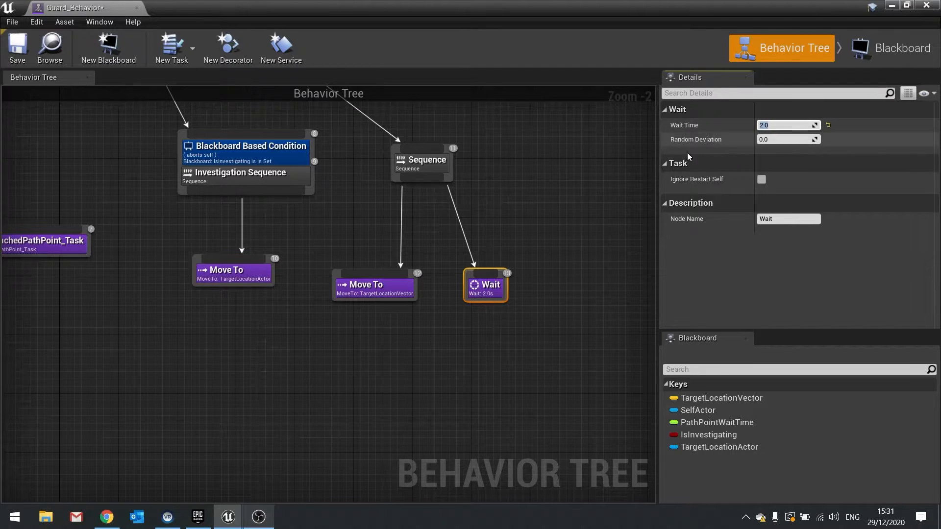
{"action": "left_click", "coordinate": [422, 162]}
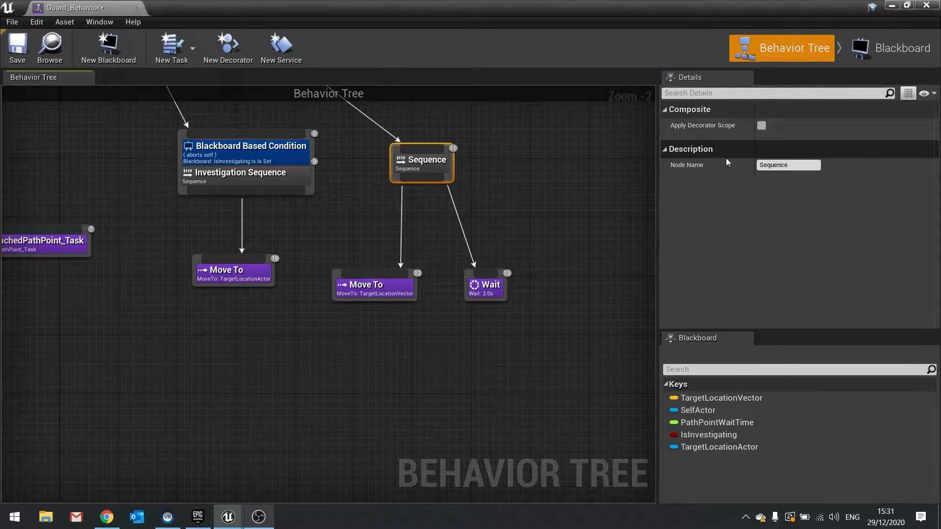
{"action": "left_click", "coordinate": [788, 164]}
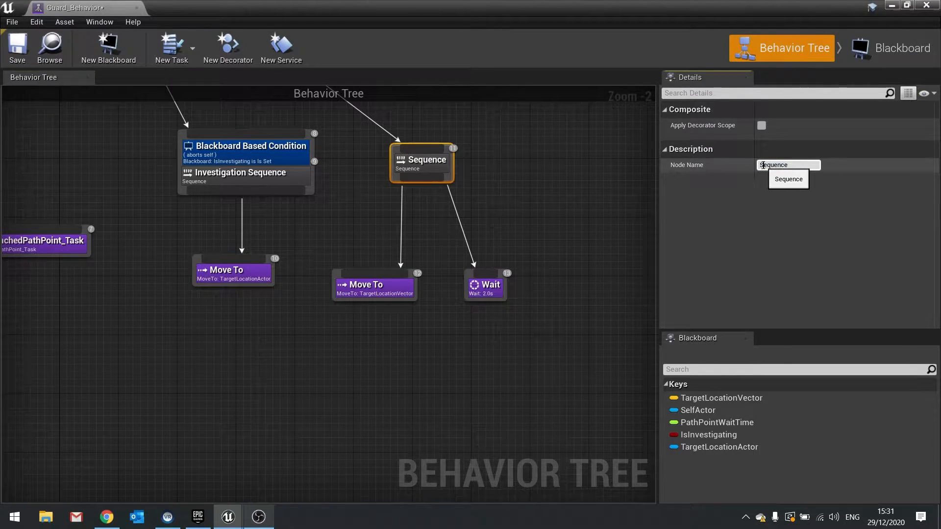
{"action": "left_click", "coordinate": [830, 188]}
{"action": "type", "text": "Last Known Position "}
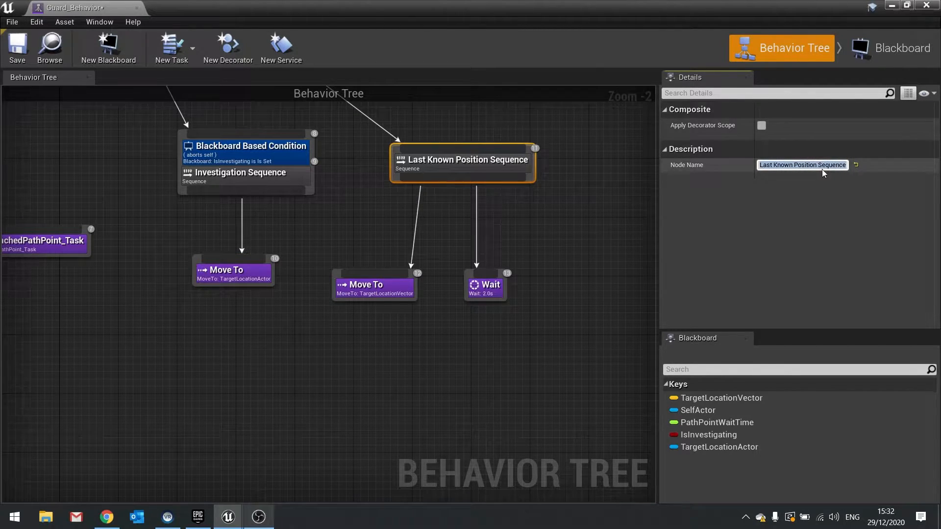
{"action": "mouse_move", "coordinate": [382, 180]}
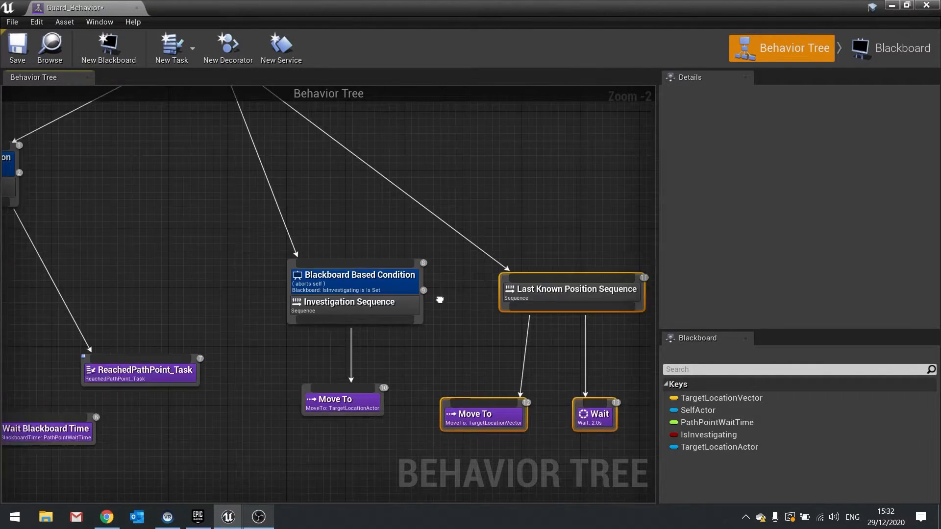
- Move the conditional Move To node left beneath the Investigation Sequence after recentring the tree view
{"action": "scroll", "scroll_direction": "down", "scroll_amount": 3}
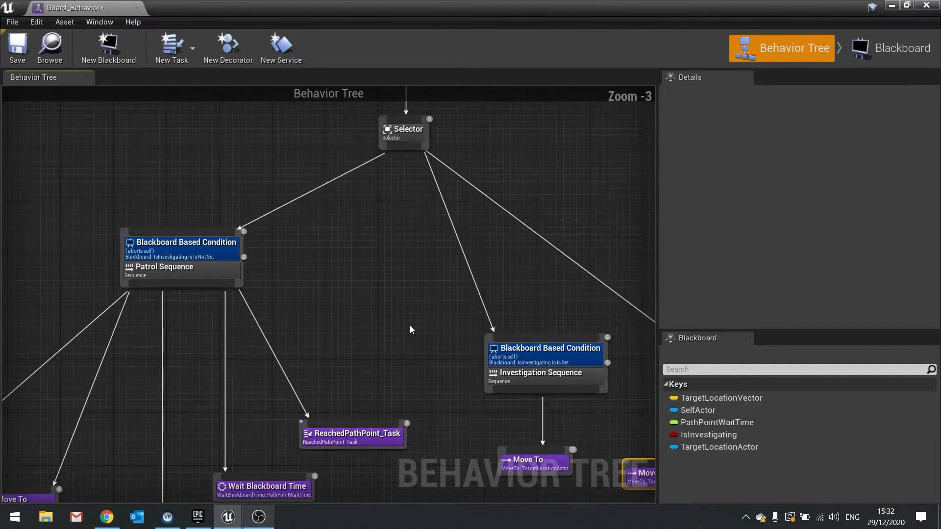
{"action": "scroll", "scroll_direction": "down", "scroll_amount": 3}
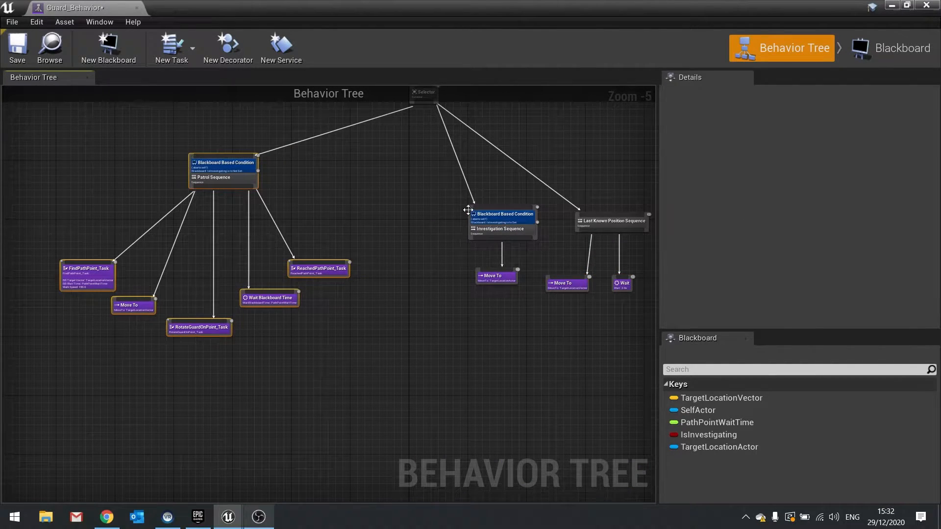
{"action": "left_click_drag", "start_coordinate": [469, 209], "coordinate": [445, 242]}
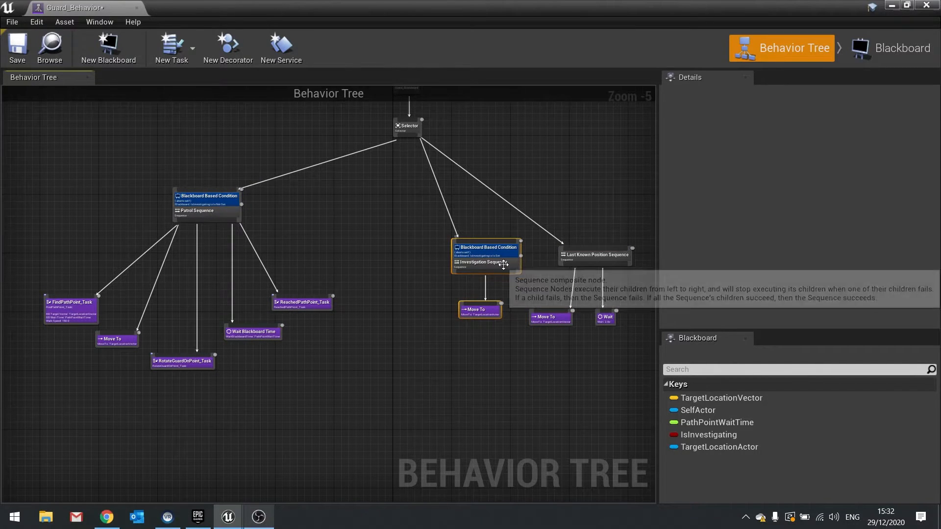
{"action": "left_click_drag", "start_coordinate": [486, 251], "coordinate": [471, 209]}
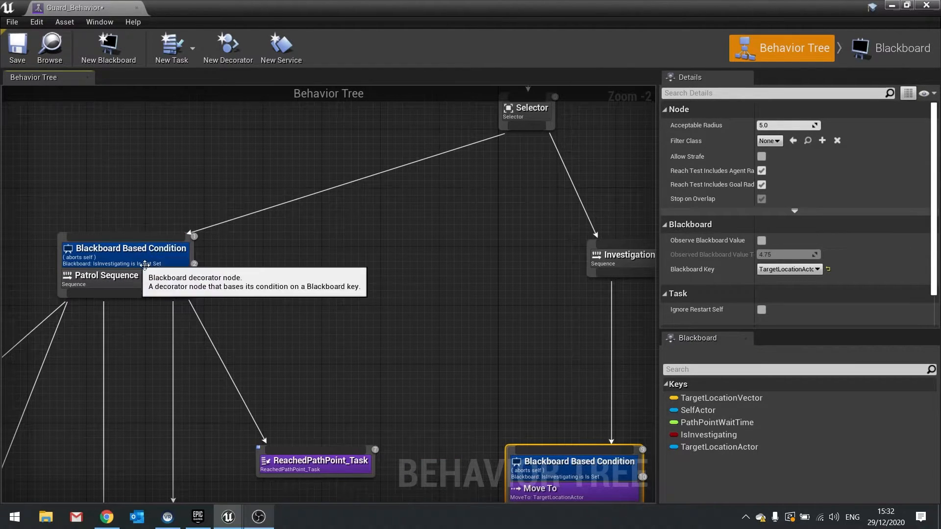
{"action": "mouse_move", "coordinate": [156, 229]}
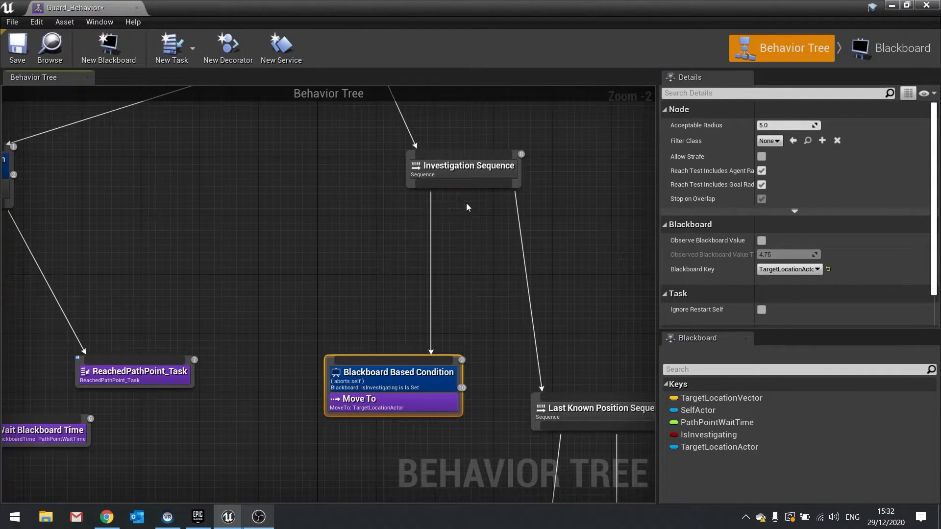
{"action": "left_click_drag", "start_coordinate": [393, 372], "coordinate": [363, 321]}
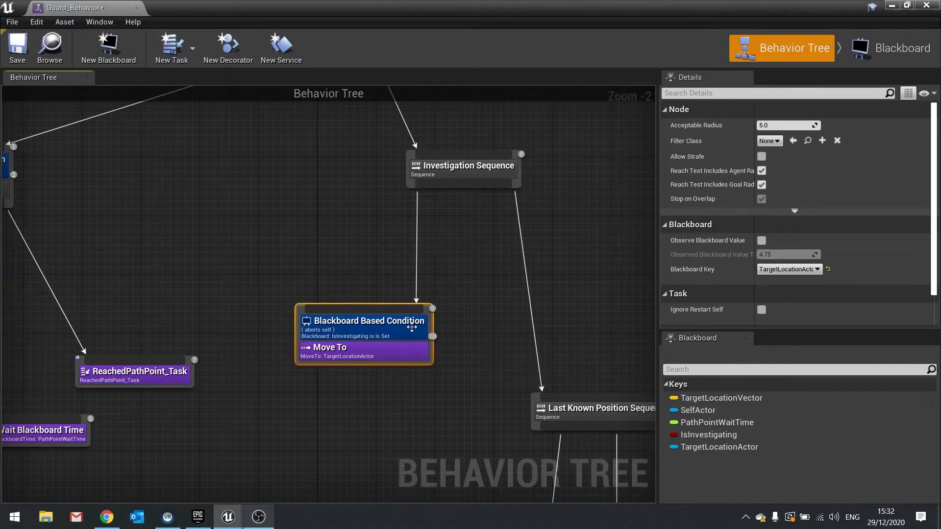
{"action": "mouse_move", "coordinate": [362, 321]}
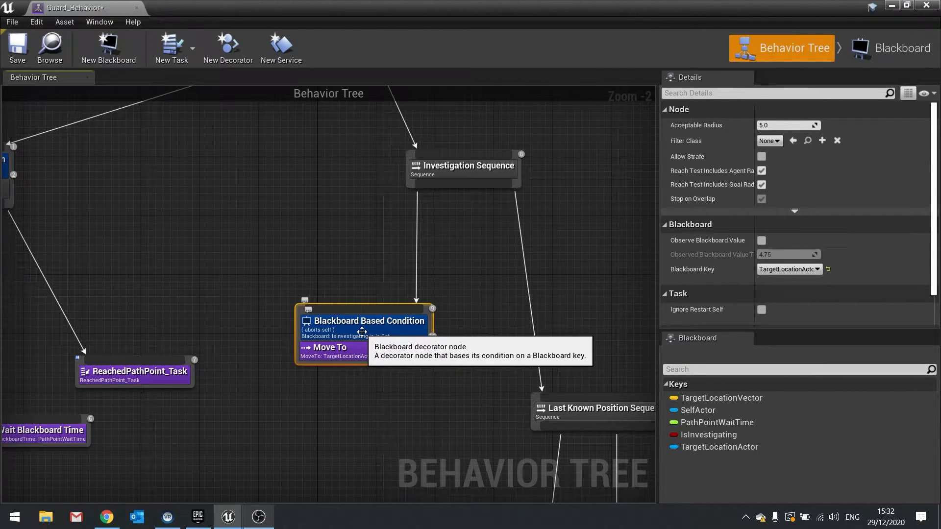
{"action": "mouse_move", "coordinate": [423, 246]}
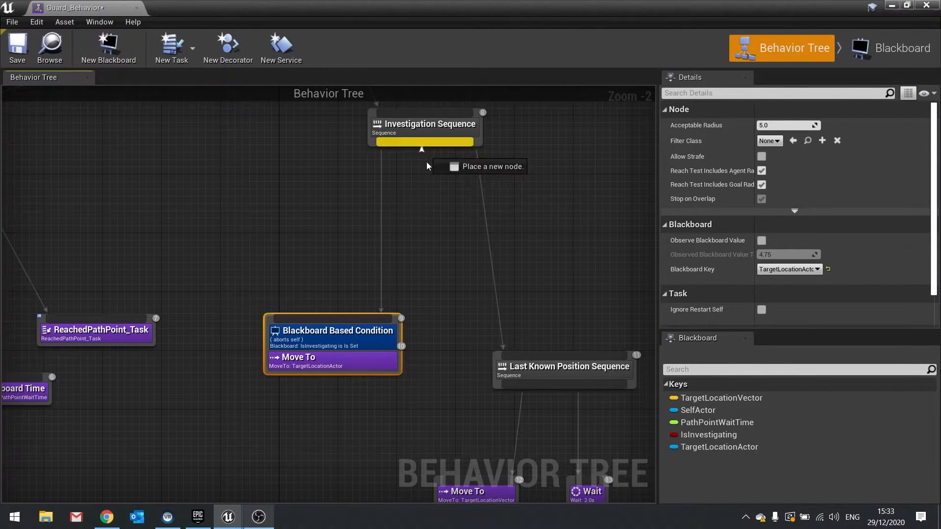
- Add a Selector beneath the Investigation Sequence to hold its two child branches
{"action": "left_click", "coordinate": [454, 249]}
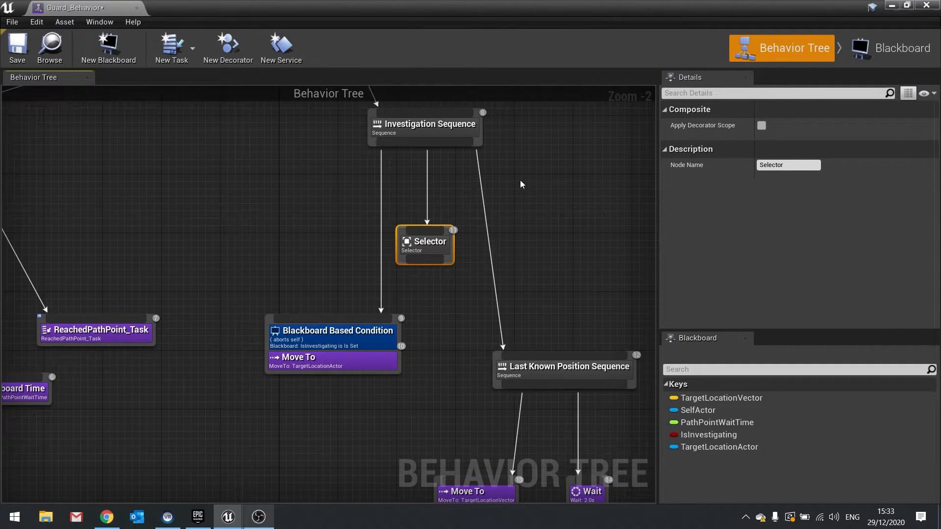
{"action": "mouse_move", "coordinate": [426, 252]}
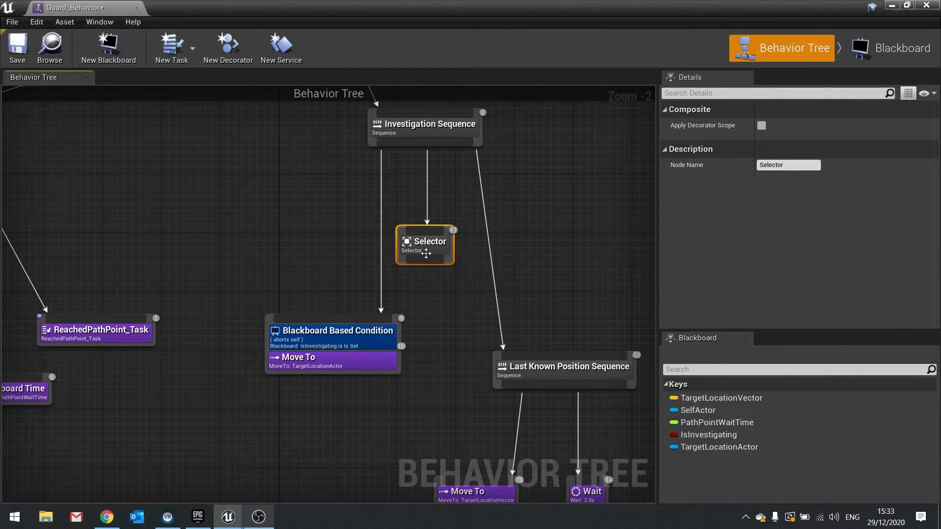
{"action": "mouse_move", "coordinate": [428, 241]}
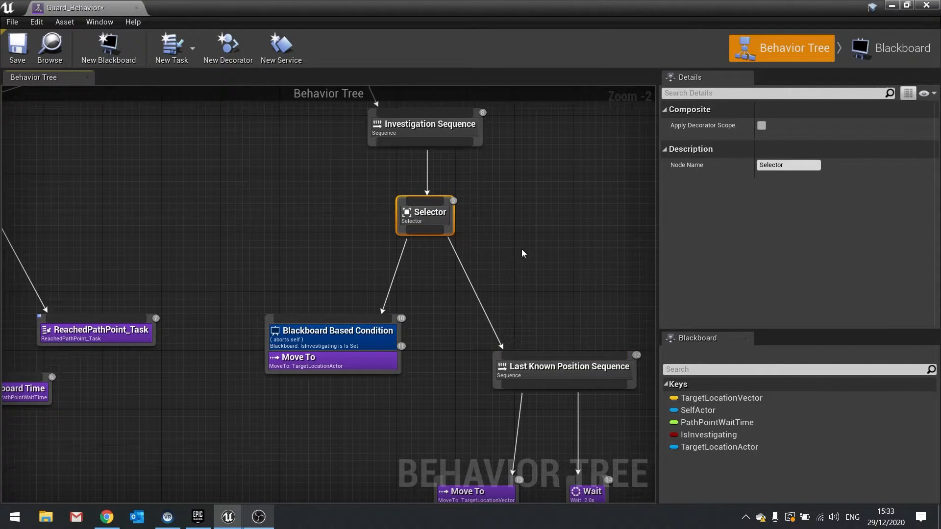
{"action": "mouse_move", "coordinate": [435, 204]}
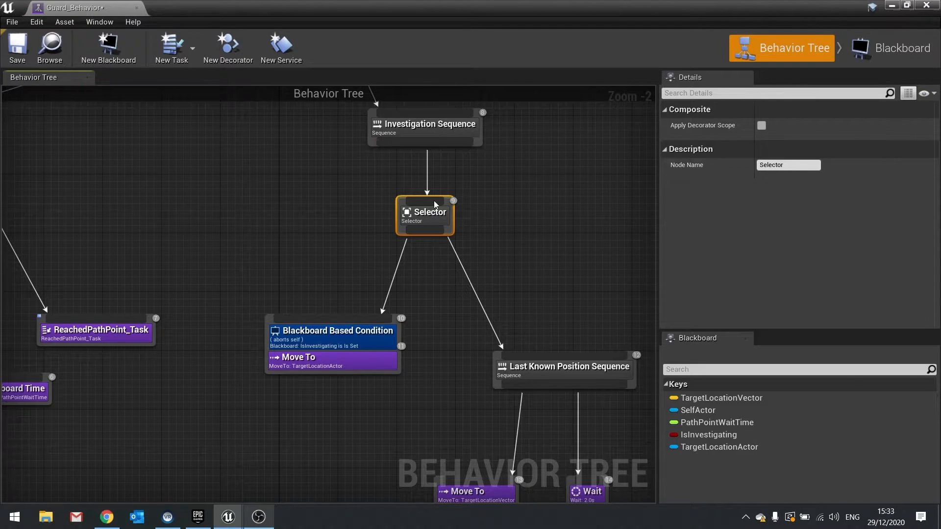
{"action": "mouse_move", "coordinate": [346, 352]}
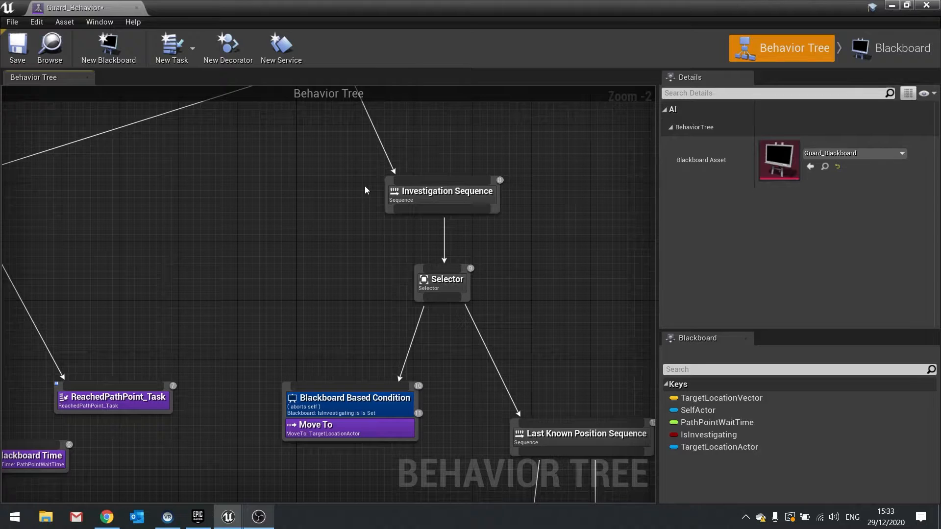
{"action": "mouse_move", "coordinate": [451, 234]}
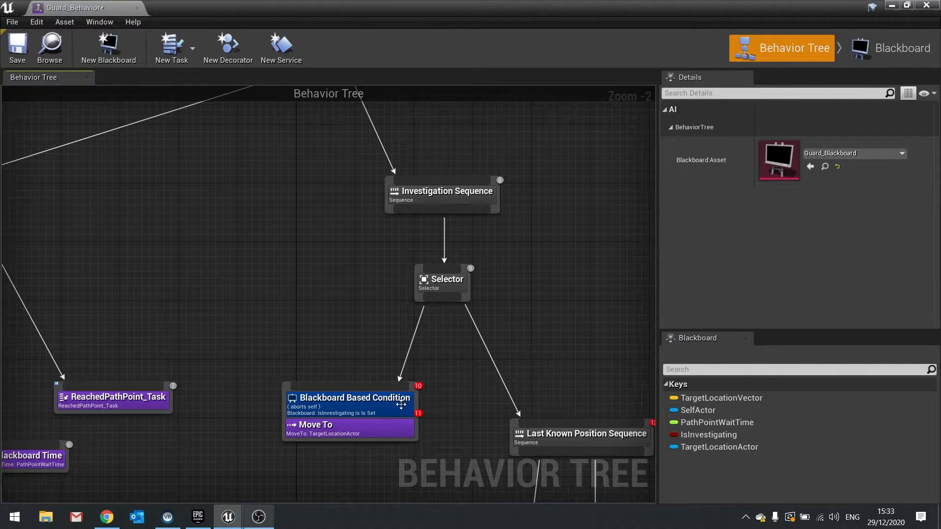
{"action": "scroll", "scroll_direction": "down", "scroll_amount": 3}
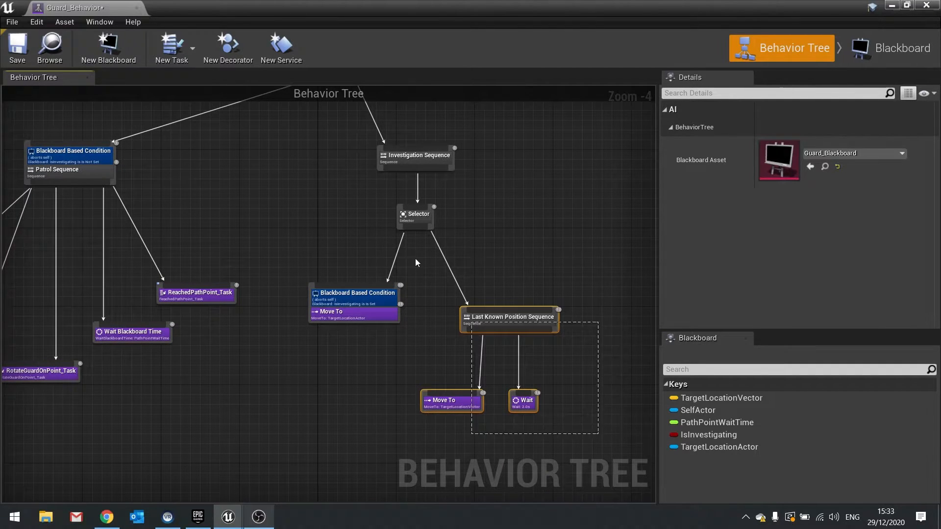
{"action": "scroll", "scroll_direction": "down", "scroll_amount": 3}
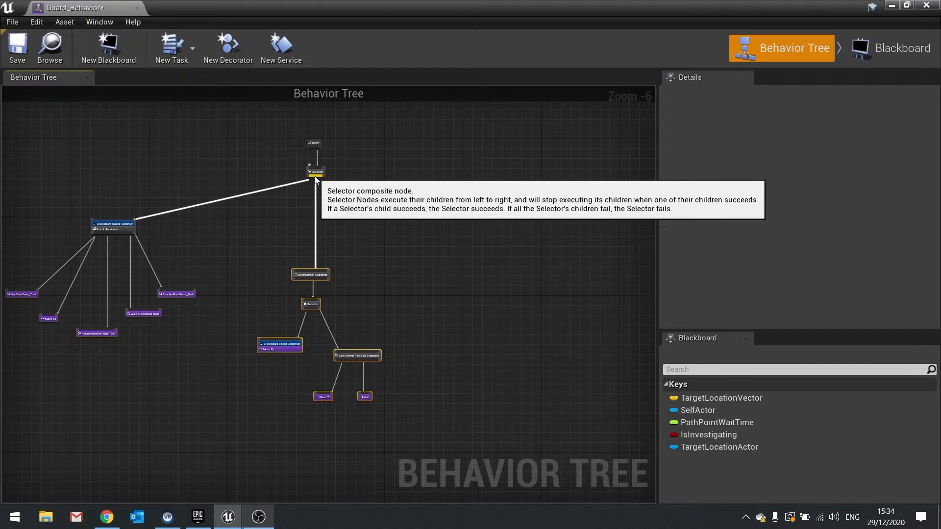
- Add a new Sequence under the root Selector and name it Alert Sequence
{"action": "left_click_drag", "start_coordinate": [317, 178], "coordinate": [419, 246]}
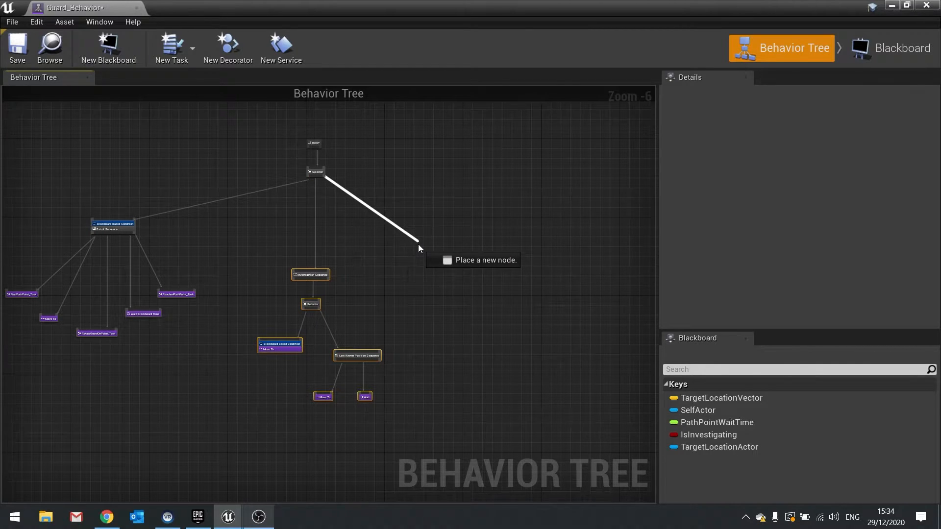
{"action": "type", "text": "seq"}
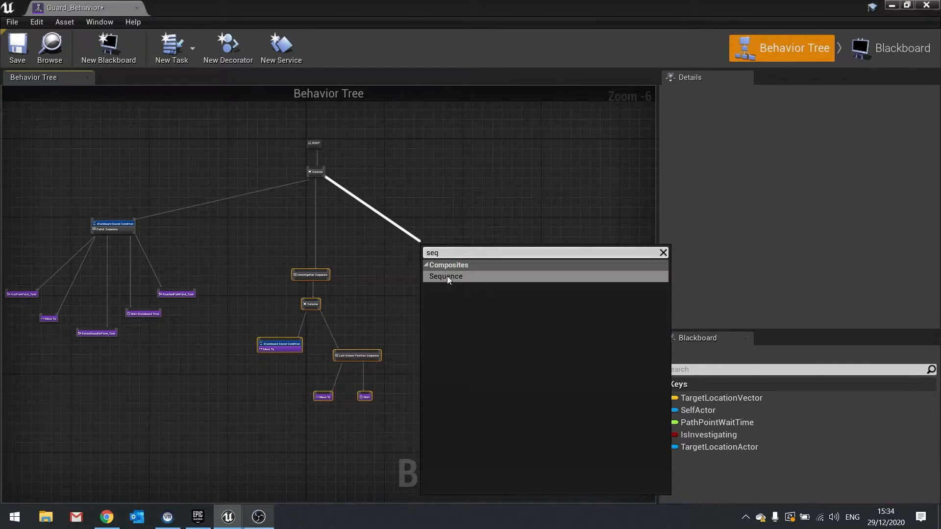
{"action": "left_click", "coordinate": [446, 276]}
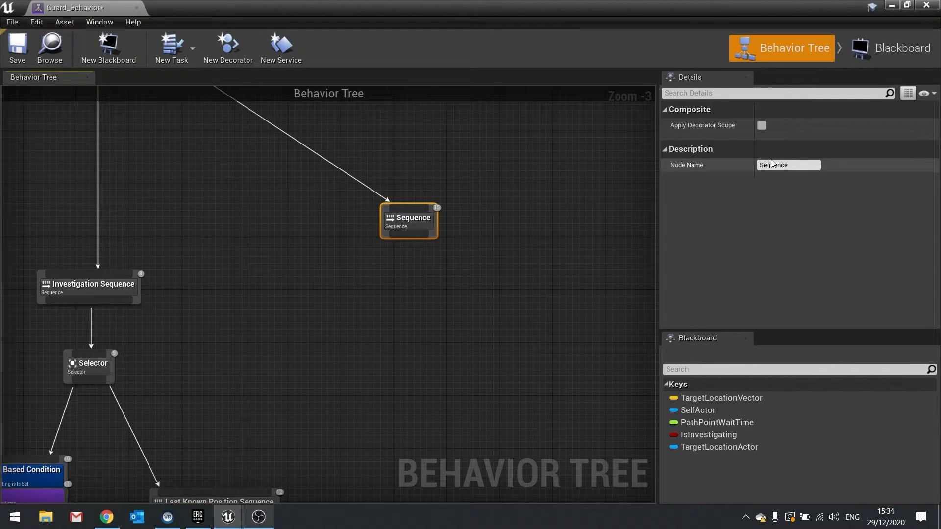
{"action": "type", "text": "Alert Seq"}
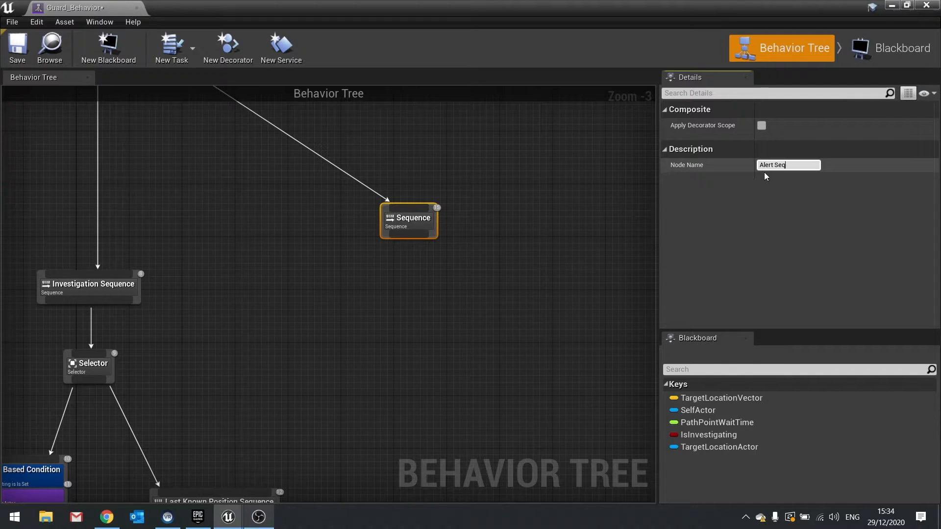
{"action": "type", "text": "uence"}
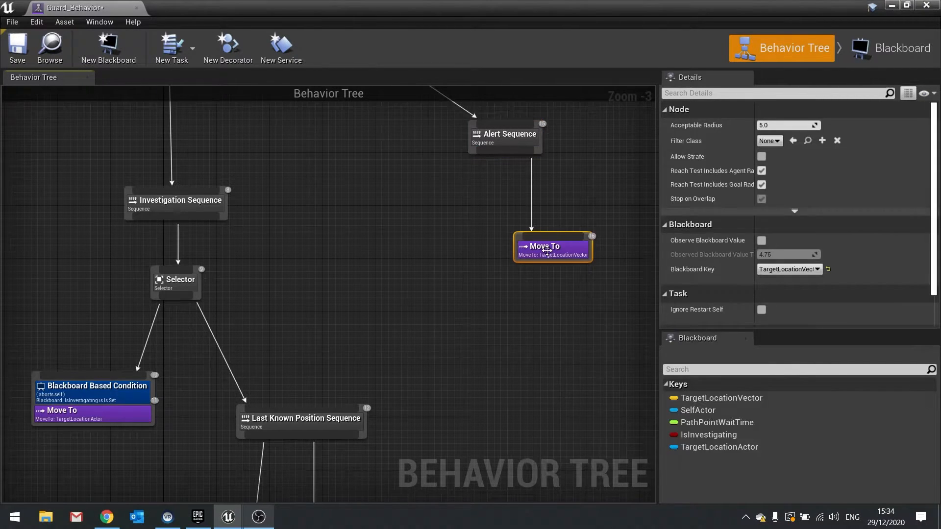
- Give the Alert Sequence's Move To task its blackboard target key
{"action": "left_click", "coordinate": [789, 269]}
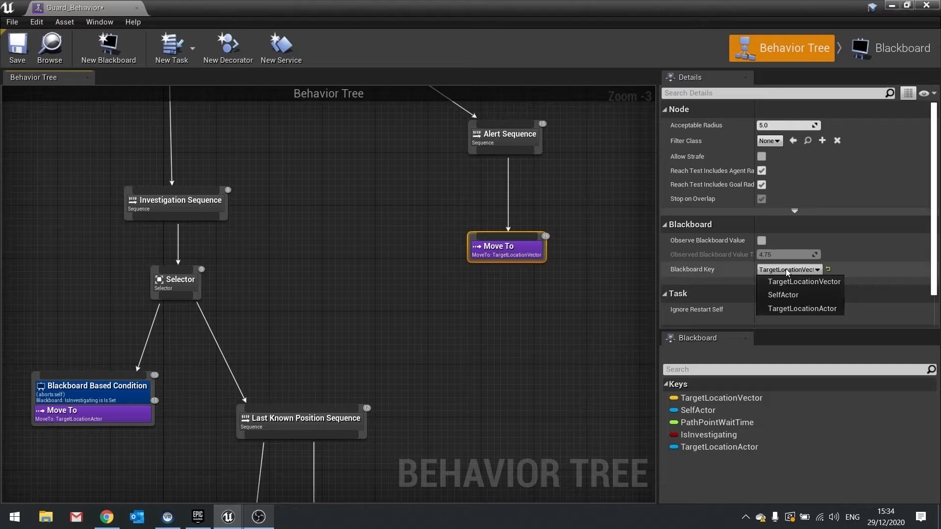
{"action": "left_click", "coordinate": [801, 309]}
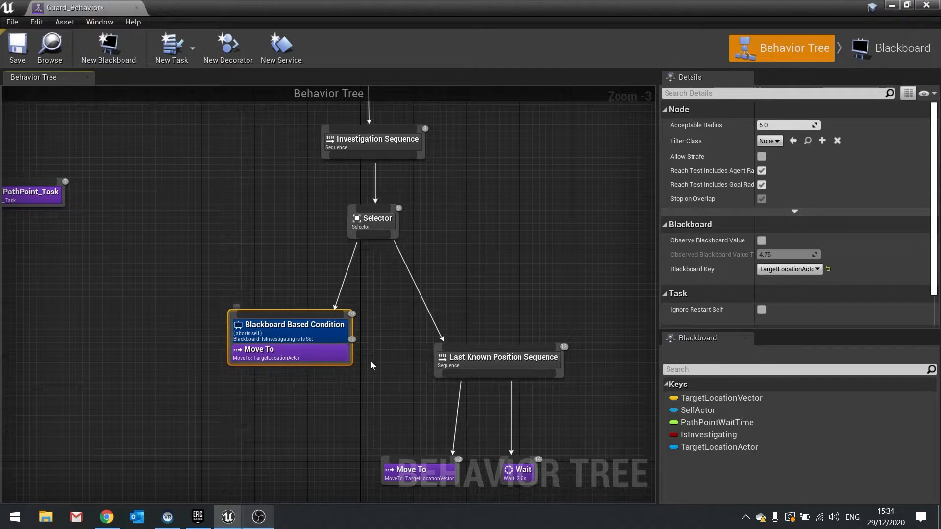
{"action": "mouse_move", "coordinate": [302, 353]}
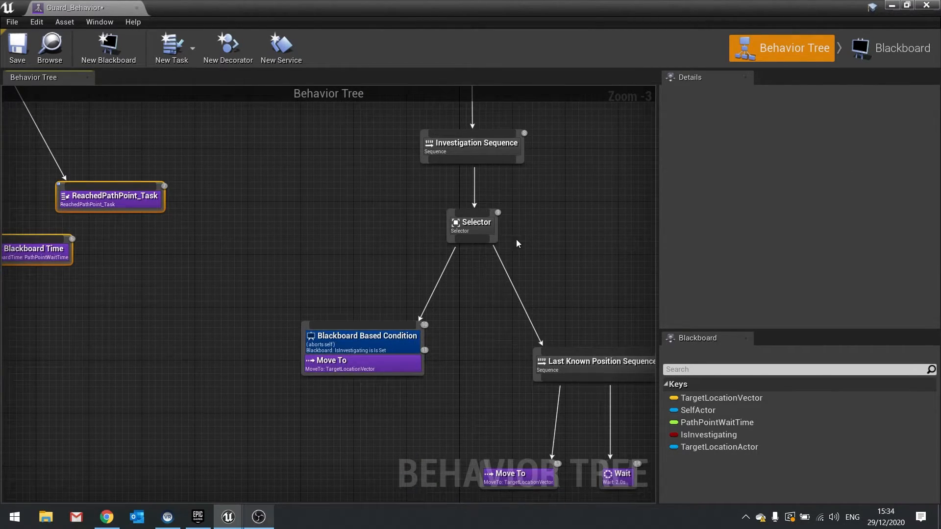
{"action": "mouse_move", "coordinate": [383, 360]}
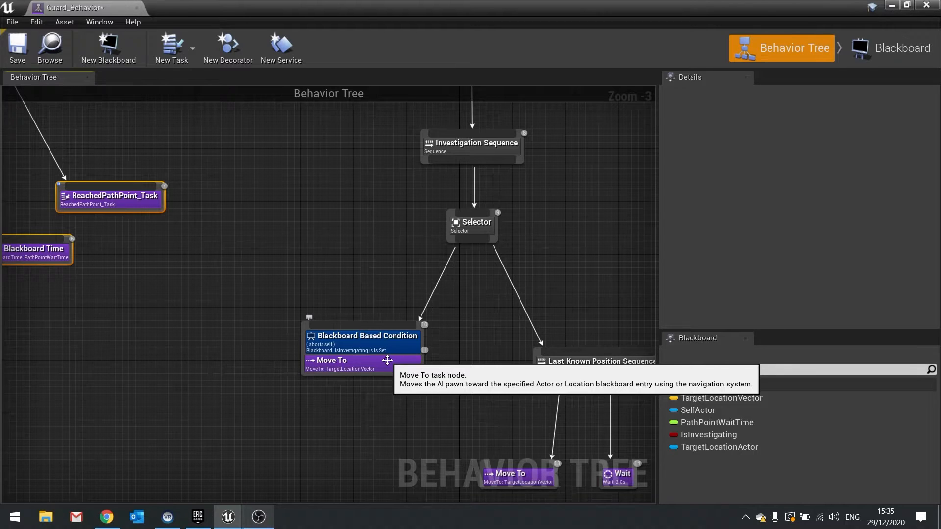
{"action": "mouse_move", "coordinate": [525, 333]}
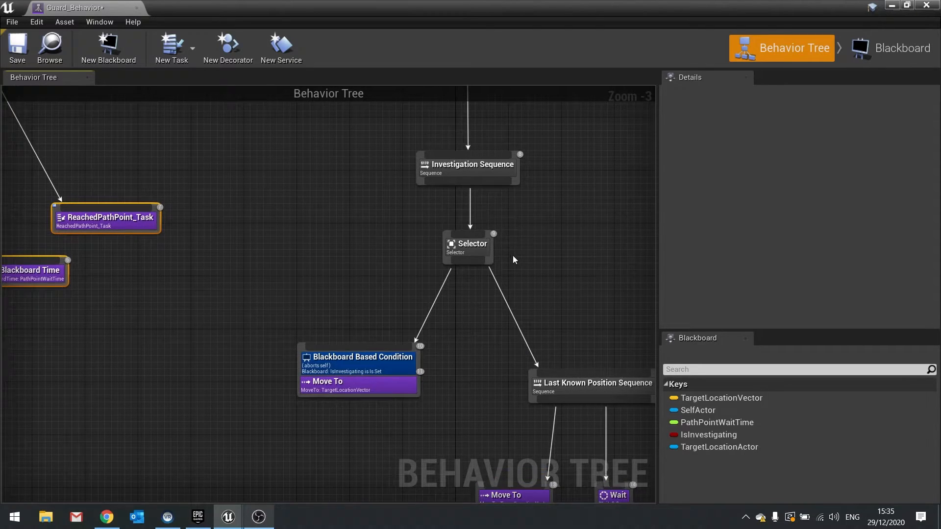
- Add a blackboard condition to Investigation Sequence checking TargetLocationActor
{"action": "right_click", "coordinate": [467, 164]}
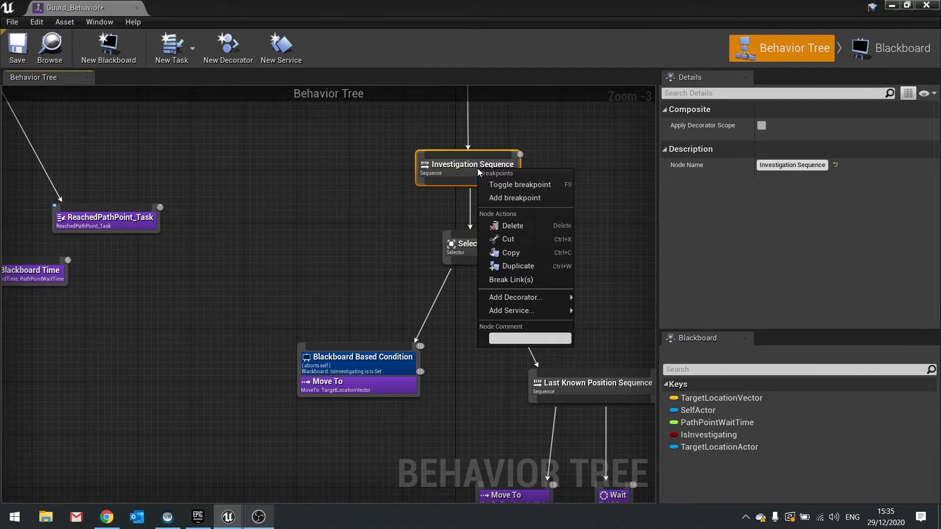
{"action": "left_click", "coordinate": [626, 317]}
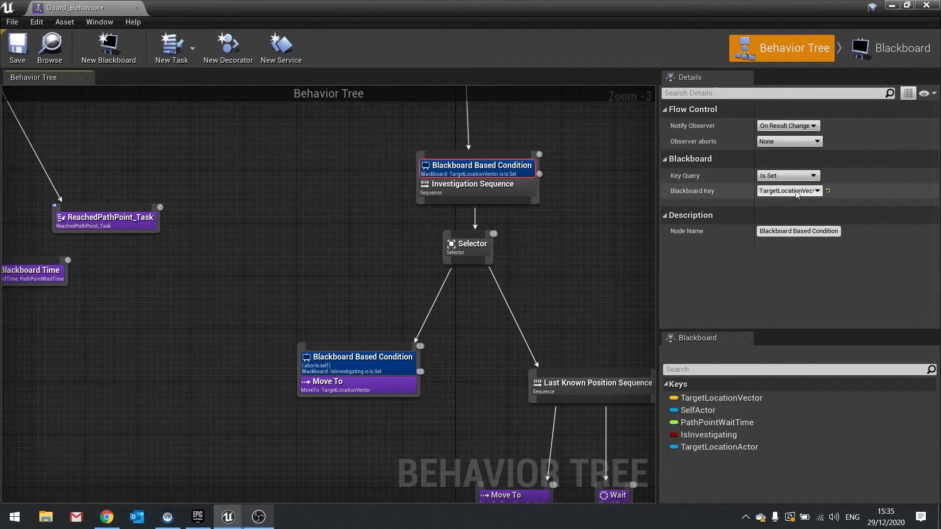
{"action": "left_click", "coordinate": [788, 190]}
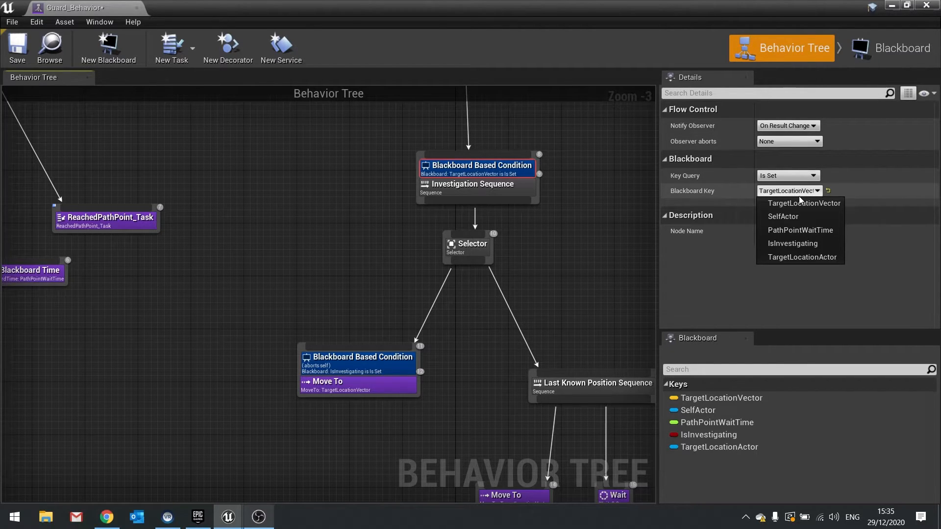
{"action": "mouse_move", "coordinate": [801, 257]}
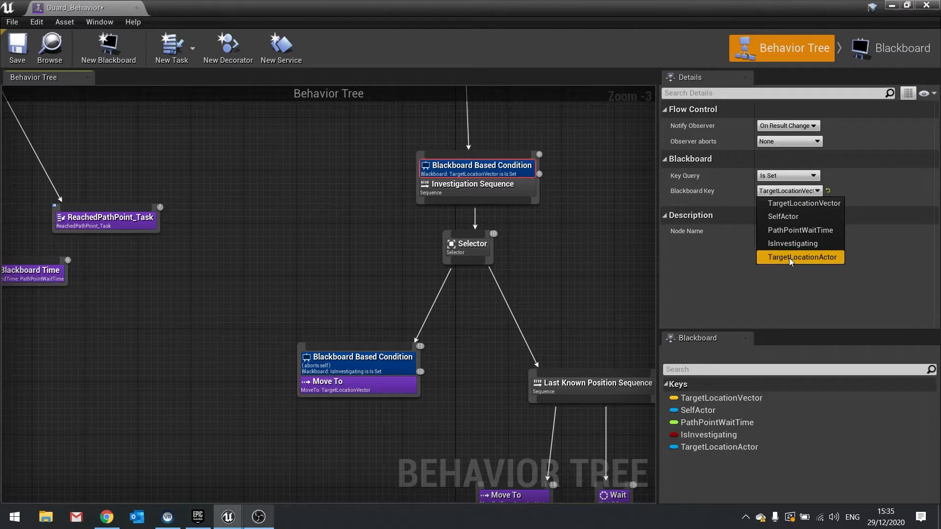
{"action": "left_click", "coordinate": [801, 257]}
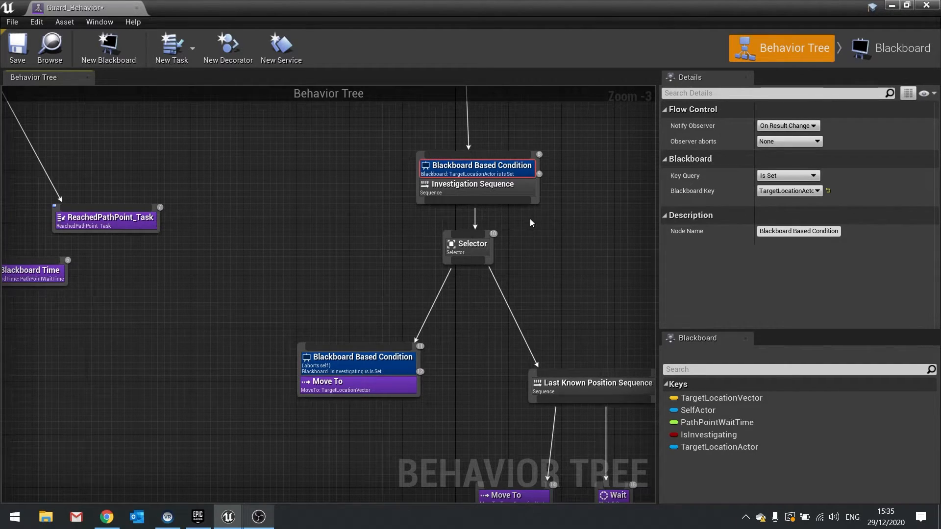
{"action": "mouse_move", "coordinate": [522, 167]}
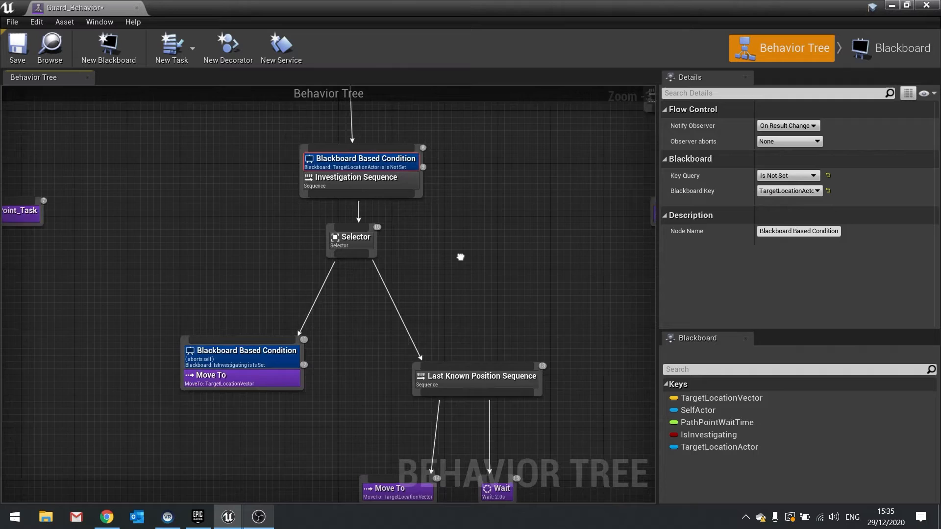
- Set the condition's observer to abort Self when the key changes
{"action": "left_click", "coordinate": [788, 141]}
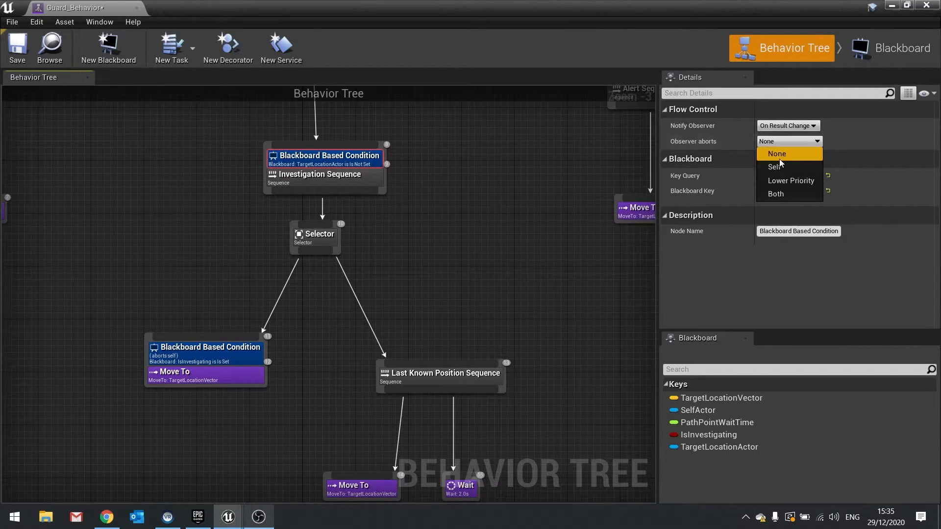
{"action": "left_click", "coordinate": [774, 167]}
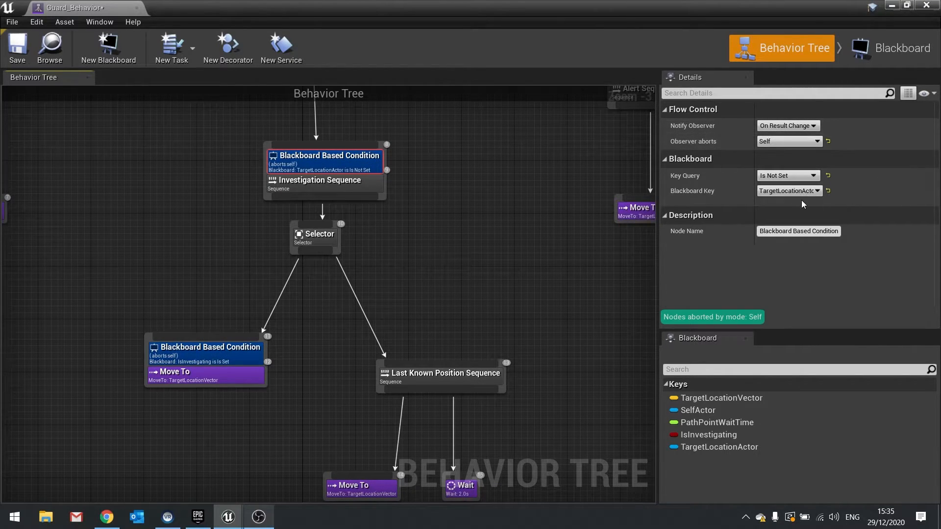
{"action": "left_click", "coordinate": [16, 48]}
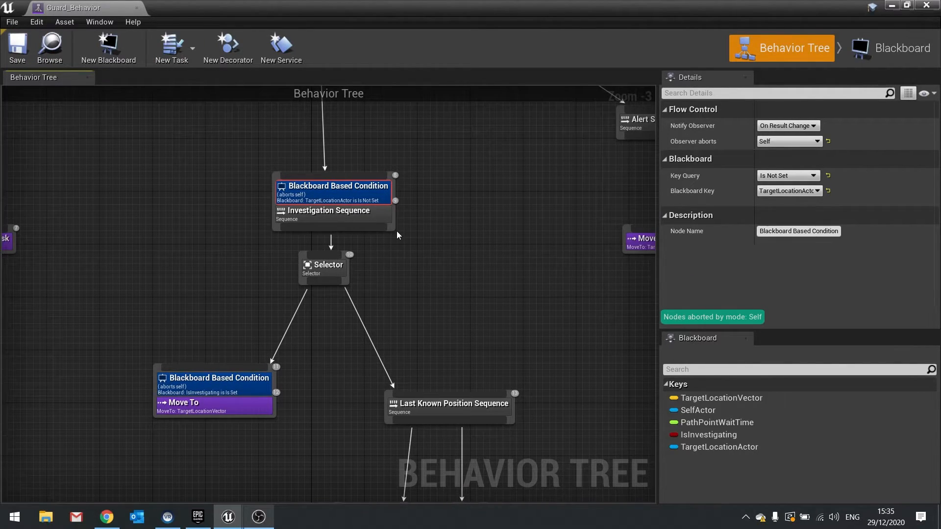
{"action": "mouse_move", "coordinate": [411, 228]}
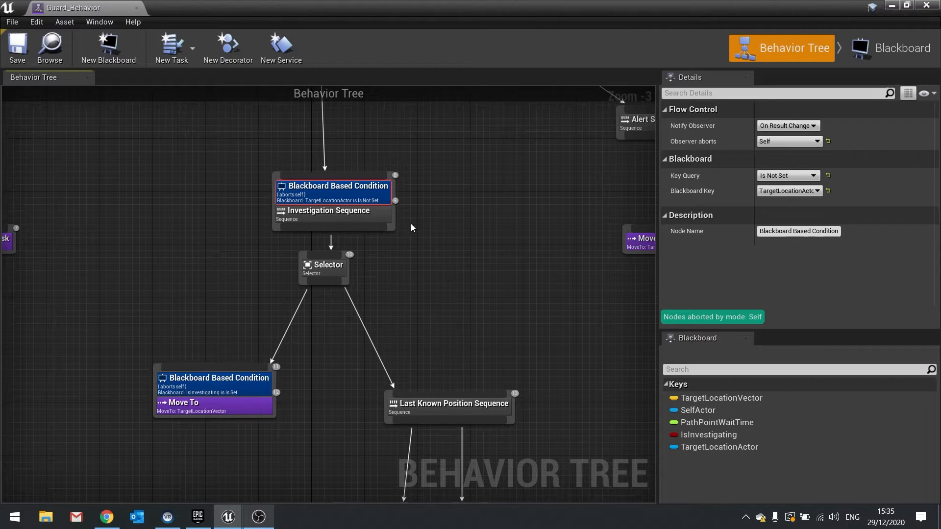
{"action": "scroll", "scroll_direction": "down", "scroll_amount": 3}
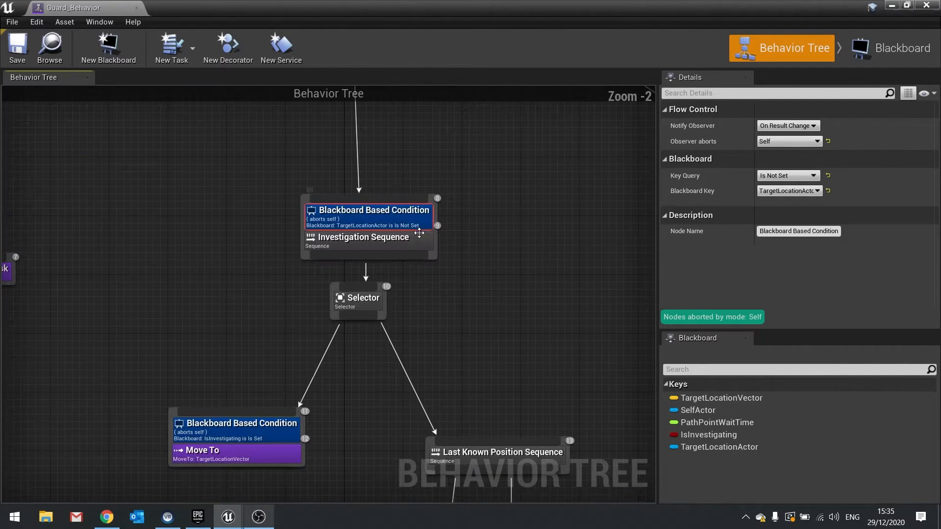
{"action": "mouse_move", "coordinate": [373, 226]}
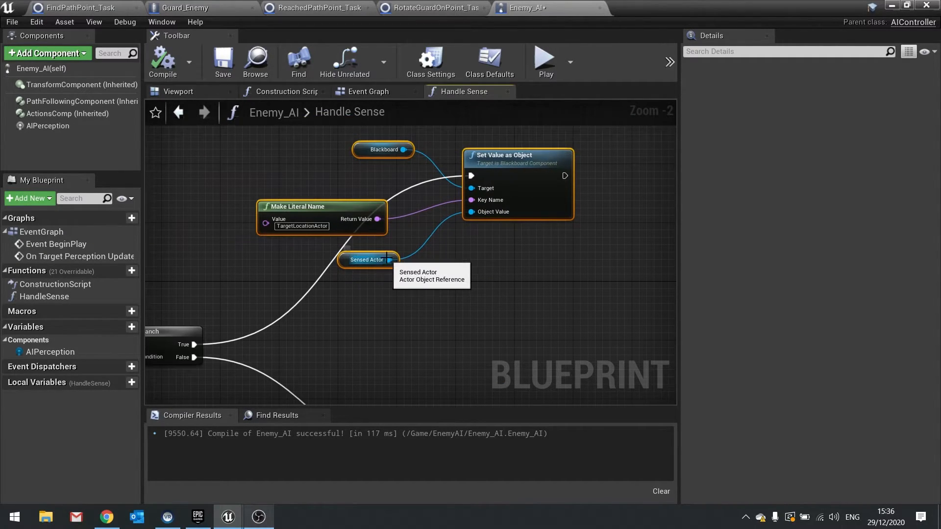
{"action": "mouse_move", "coordinate": [414, 298]}
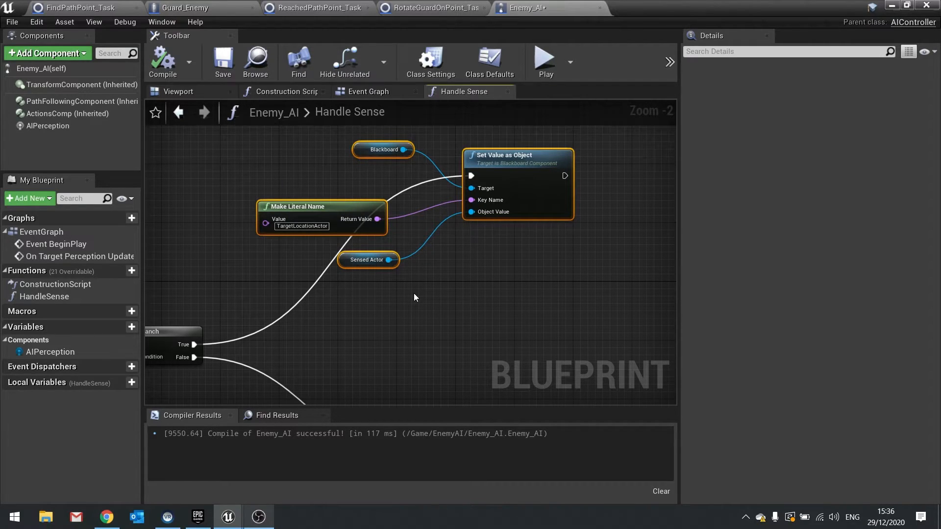
{"action": "mouse_move", "coordinate": [389, 258]}
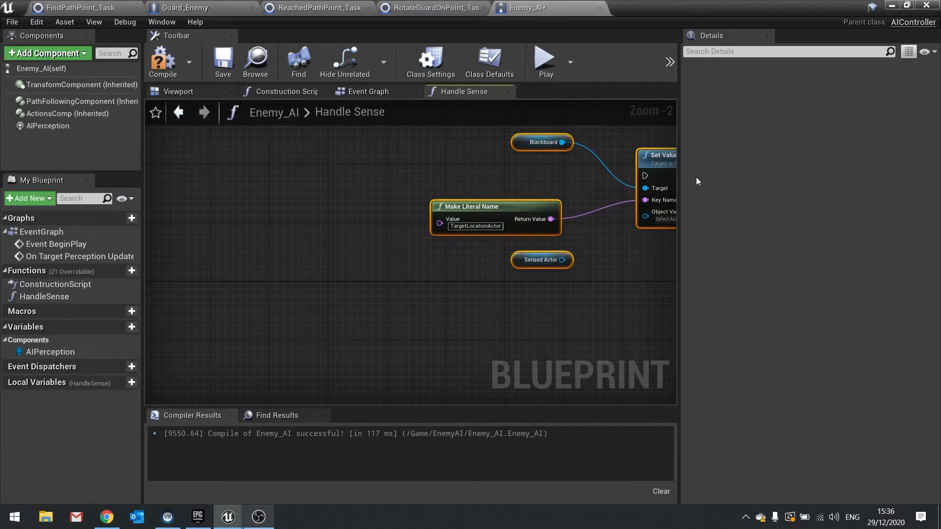
- Compare Sensed Actor with Get Player Character via Equal (Object) and feed the result into a new Branch
{"action": "left_click", "coordinate": [541, 259]}
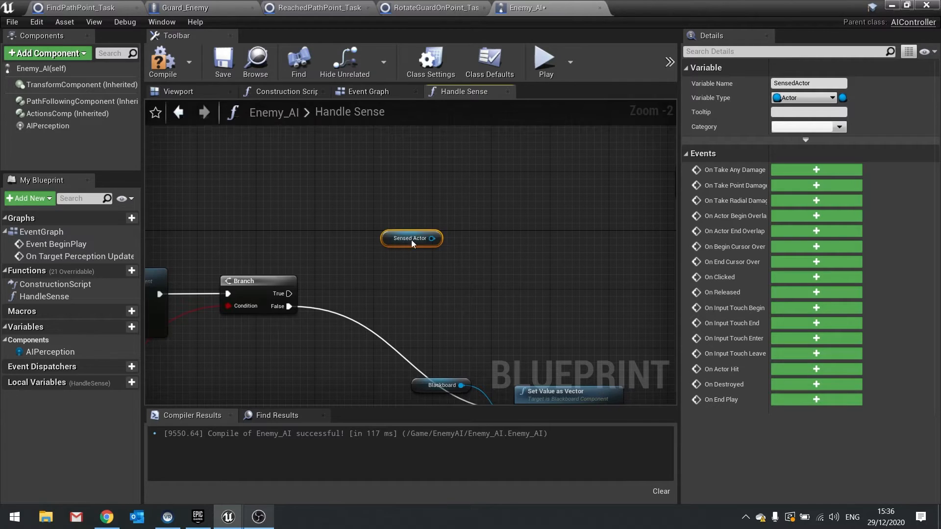
{"action": "left_click_drag", "start_coordinate": [433, 239], "coordinate": [480, 294]}
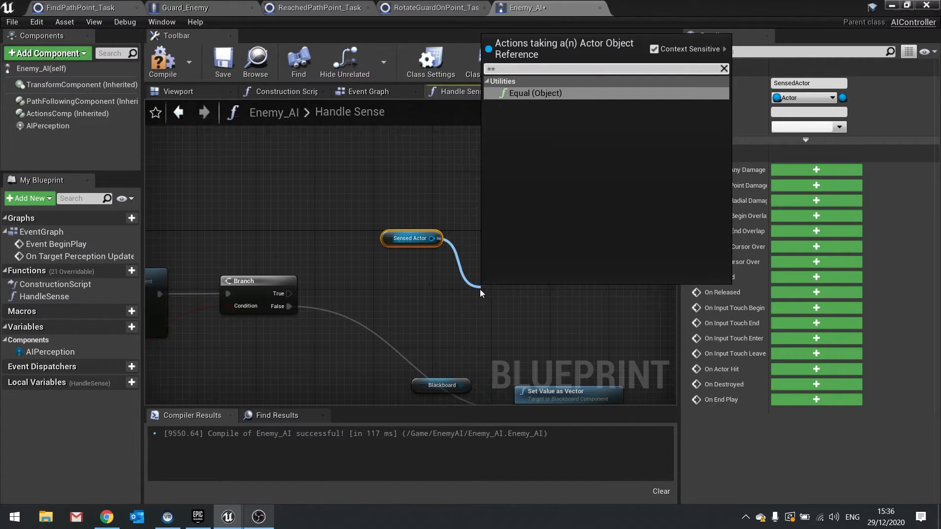
{"action": "left_click", "coordinate": [534, 94]}
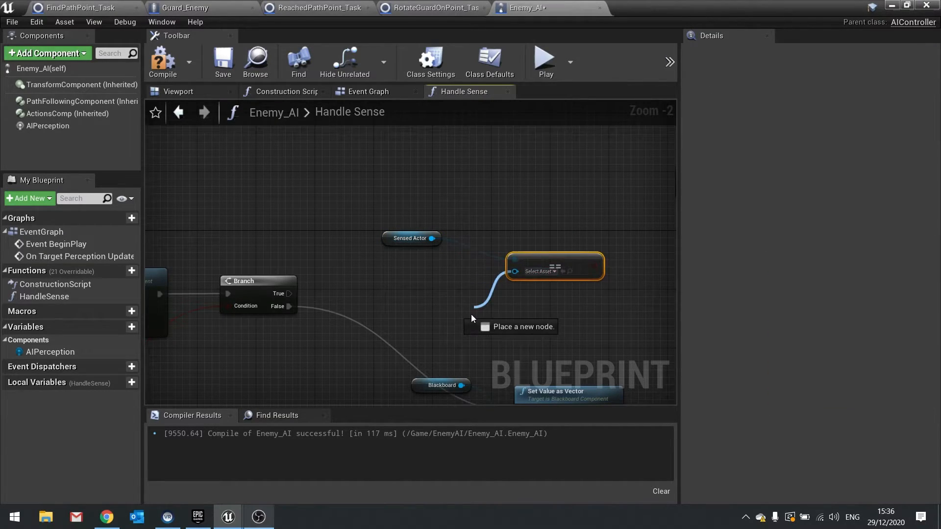
{"action": "type", "text": "get playerch"}
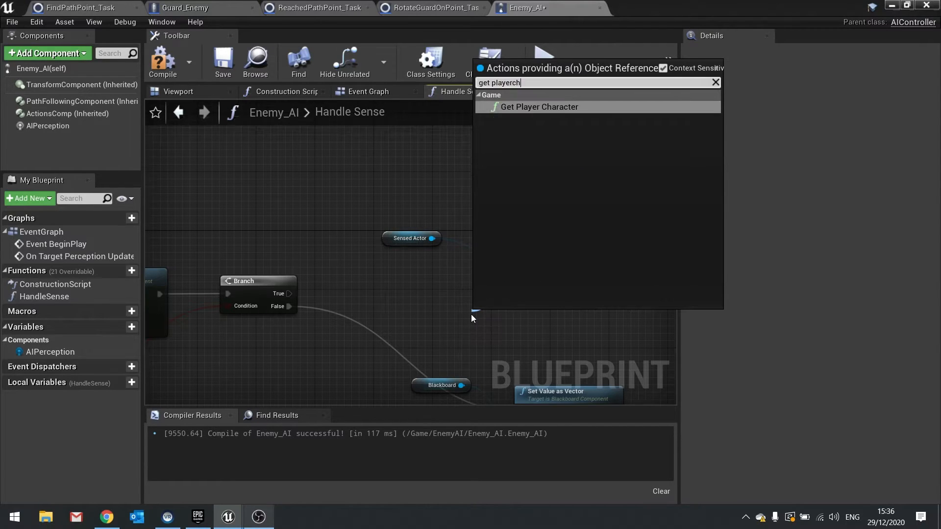
{"action": "left_click", "coordinate": [538, 106]}
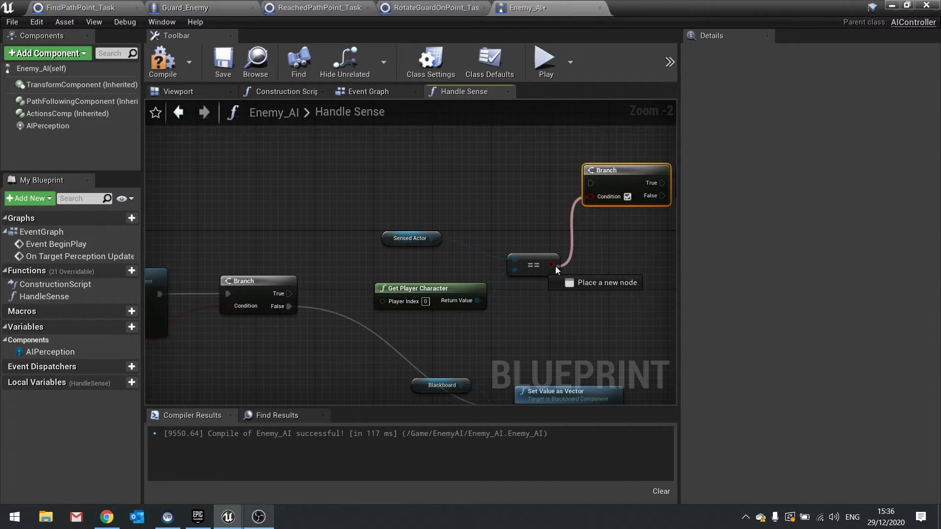
{"action": "left_click", "coordinate": [409, 252]}
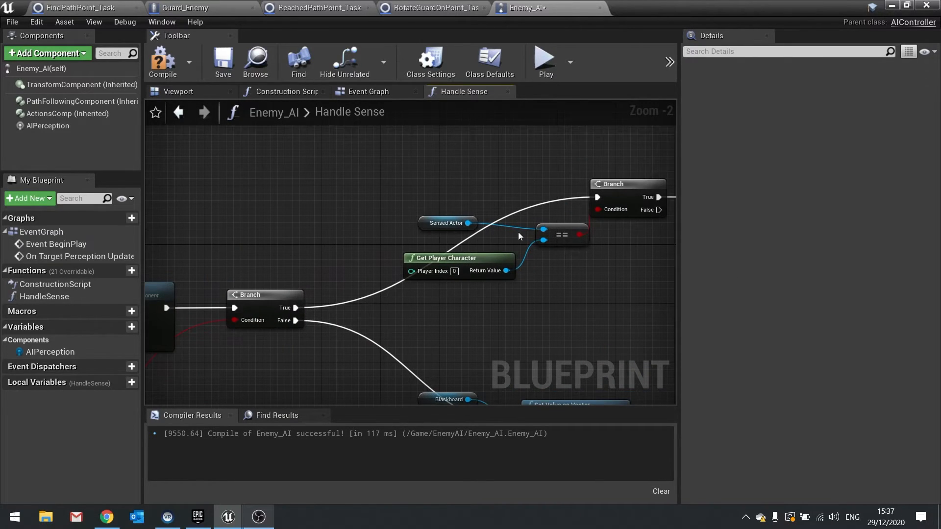
{"action": "mouse_move", "coordinate": [489, 248]}
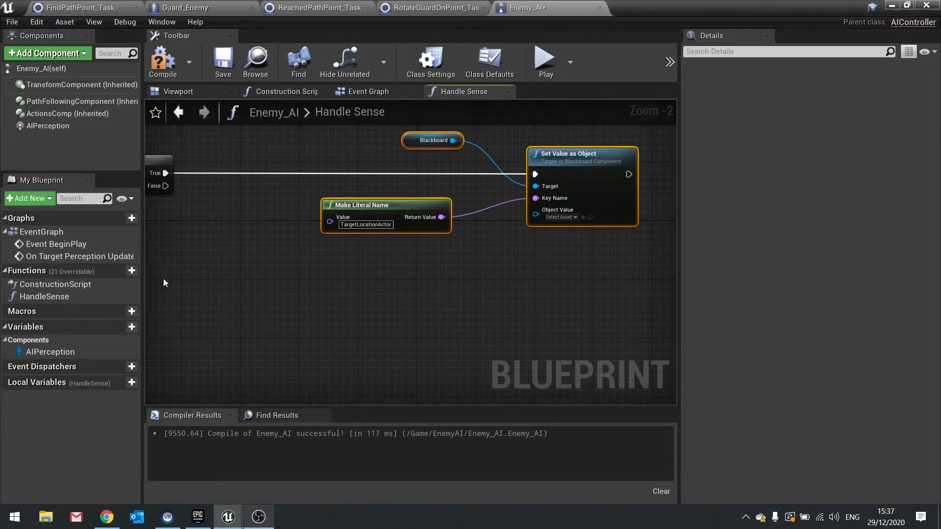
- Connect the Sensed Actor getter to the TargetLocationActor object setter's Object Value pin and return to the level editor
{"action": "left_click", "coordinate": [294, 192]}
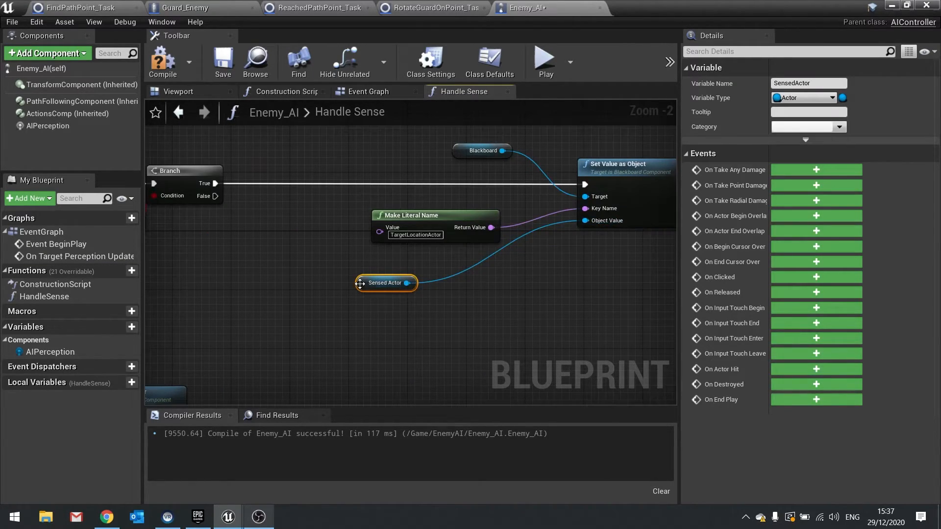
{"action": "left_click_drag", "start_coordinate": [386, 283], "coordinate": [496, 275]}
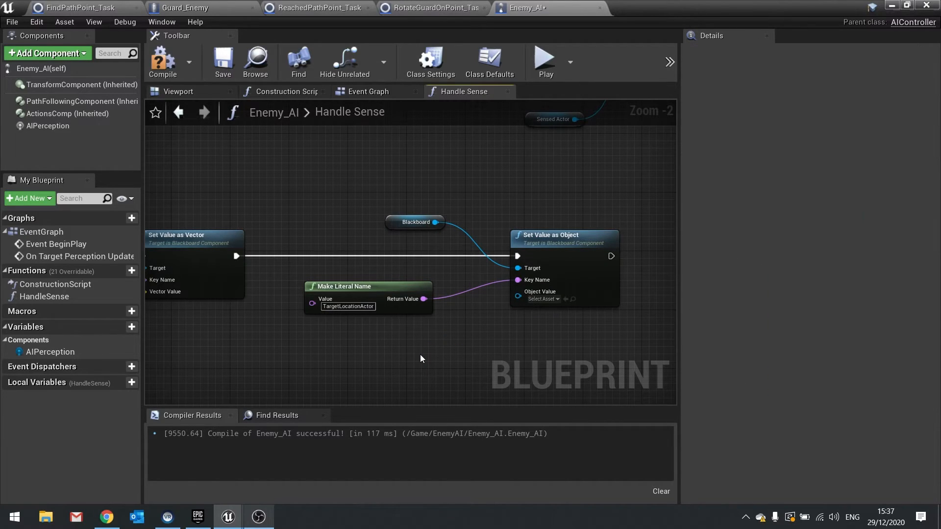
{"action": "left_click", "coordinate": [162, 58]}
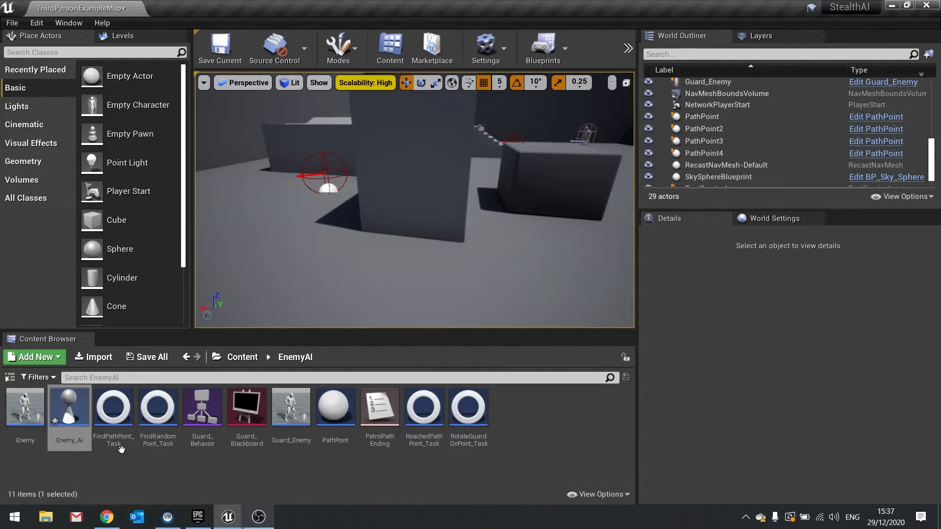
- Reopen Guard_Behavior, select the Investigation Sequence condition and zoom out over the whole tree
{"action": "double_click", "coordinate": [202, 408]}
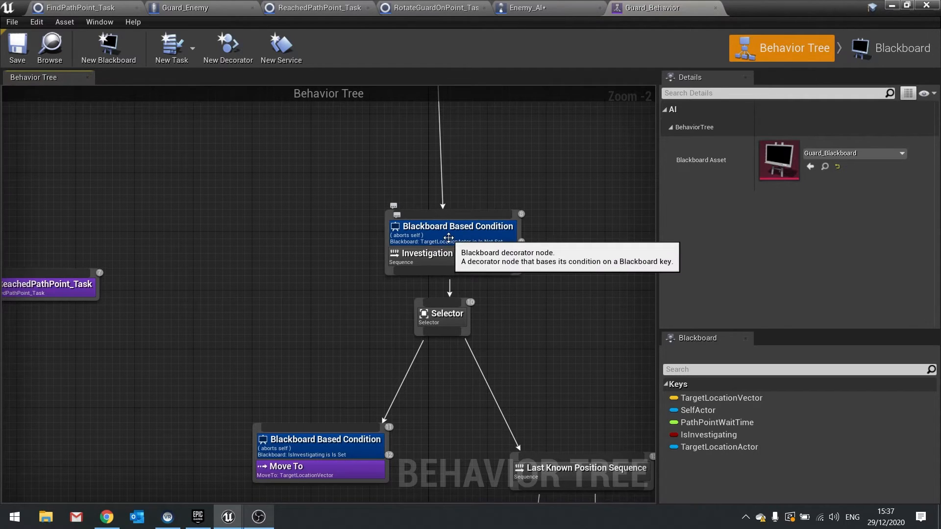
{"action": "left_click", "coordinate": [452, 227]}
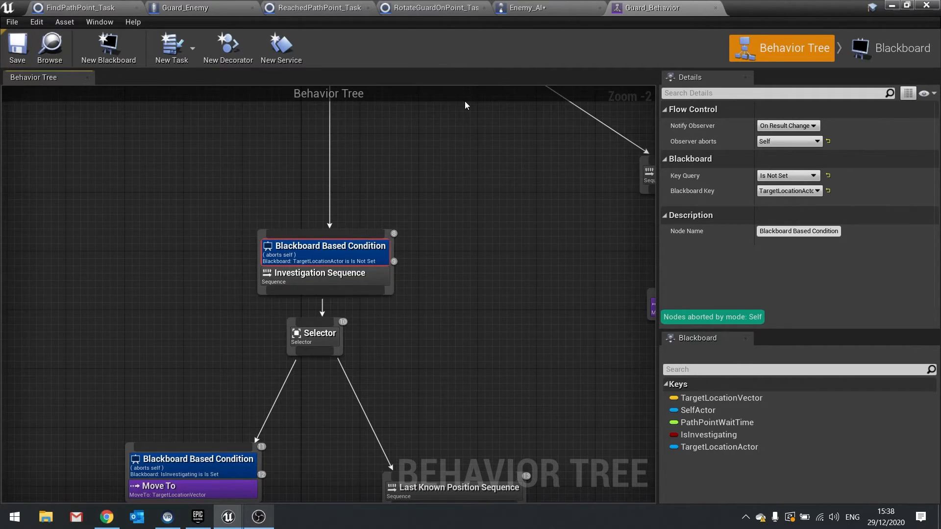
{"action": "scroll", "scroll_direction": "down", "scroll_amount": 3}
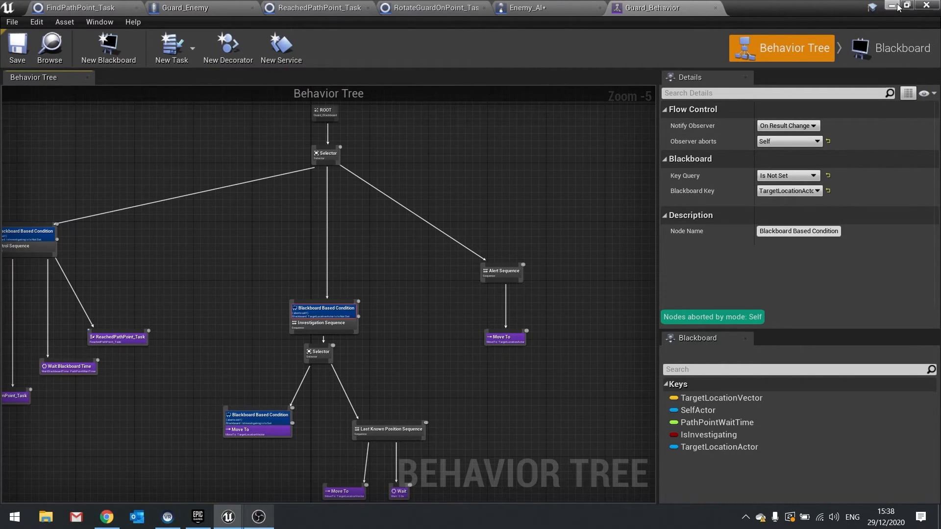